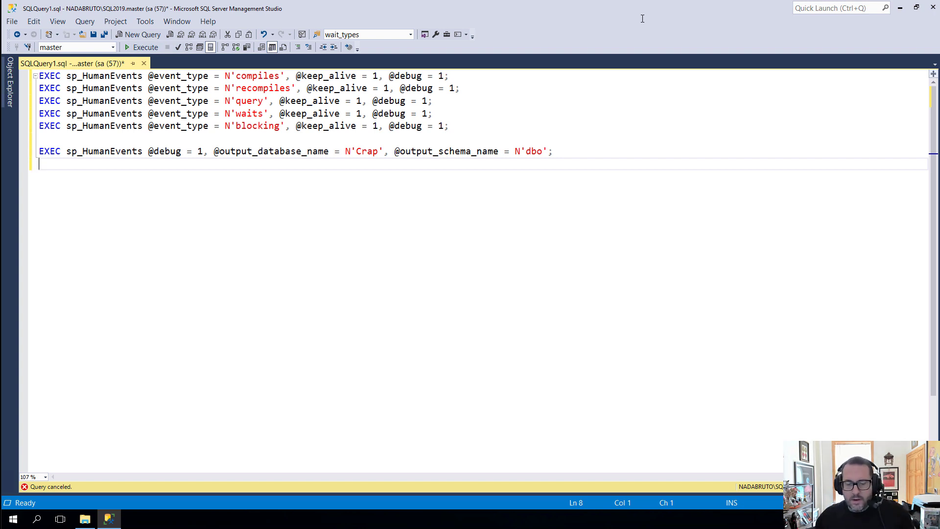
mouse_move(668, 49)
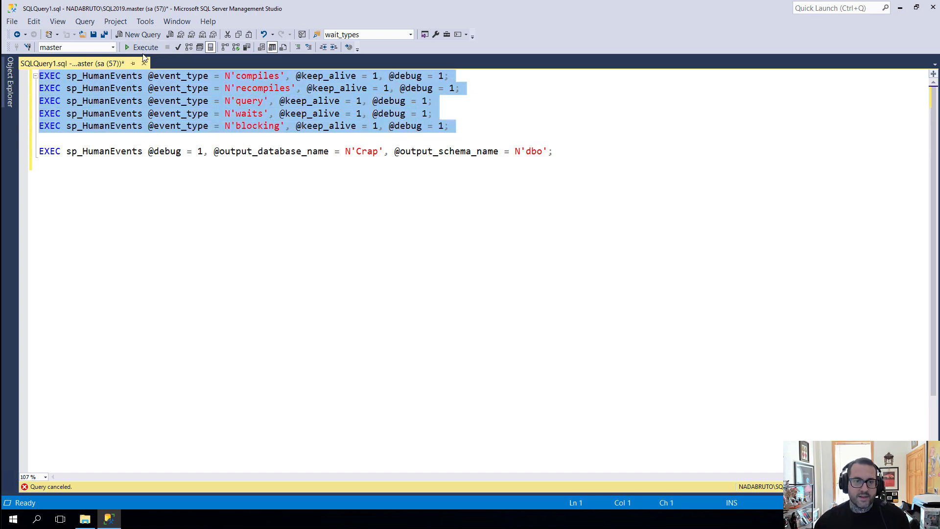
Run the five keeper_HumanEvents session-creating statements and scroll through their creation messages.
click(145, 48)
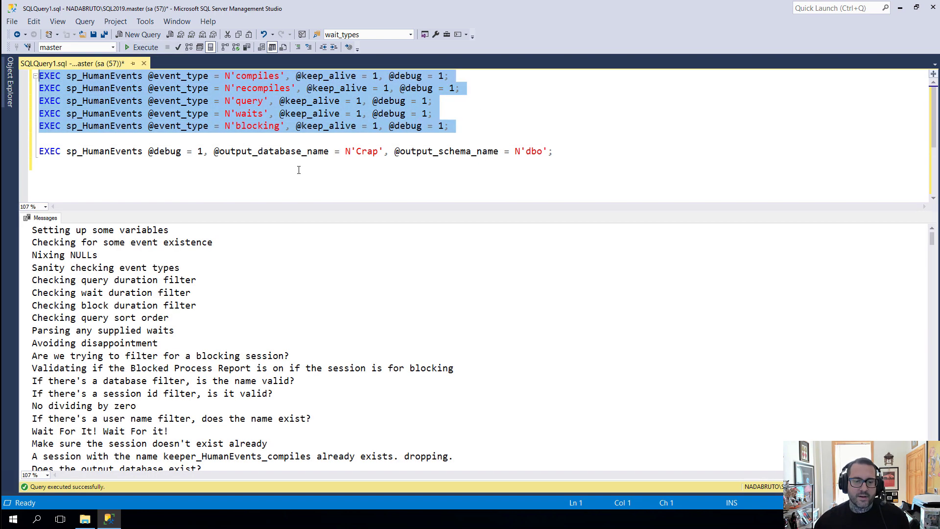
scroll(down, 3)
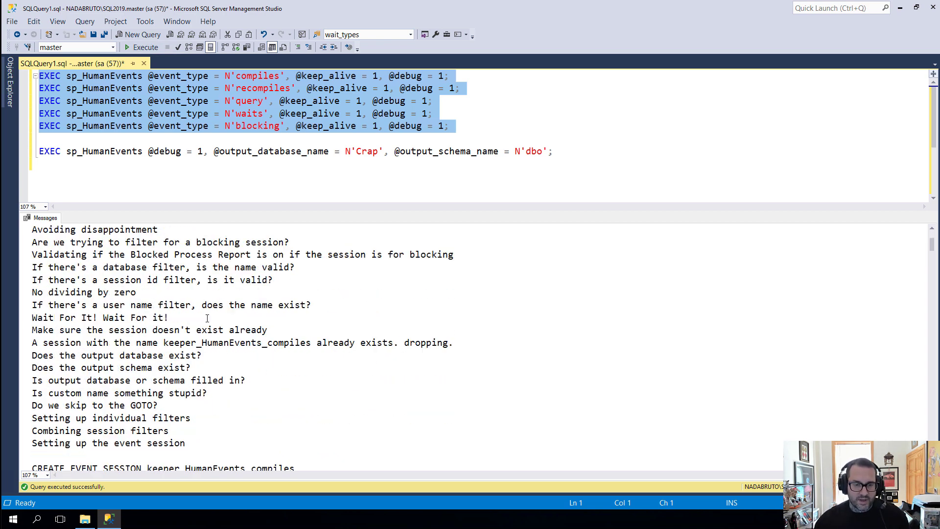
scroll(down, 3)
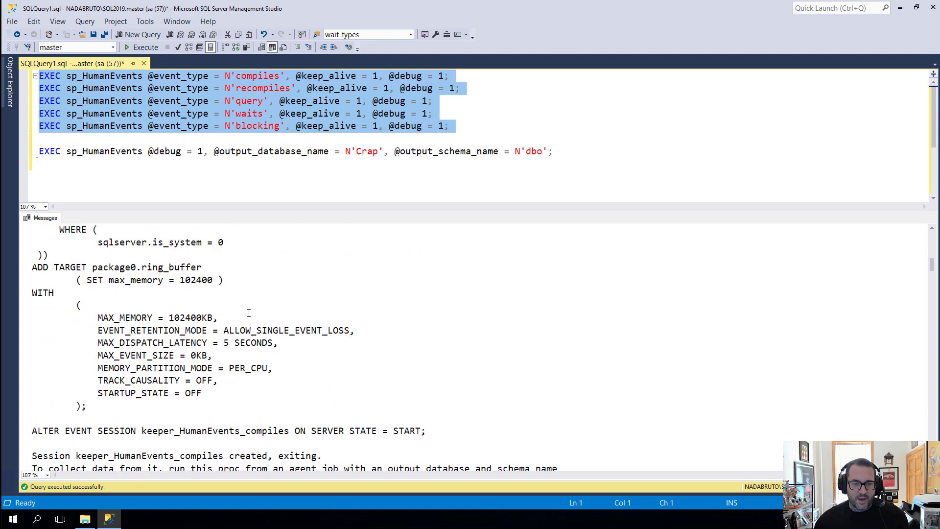
scroll(down, 3)
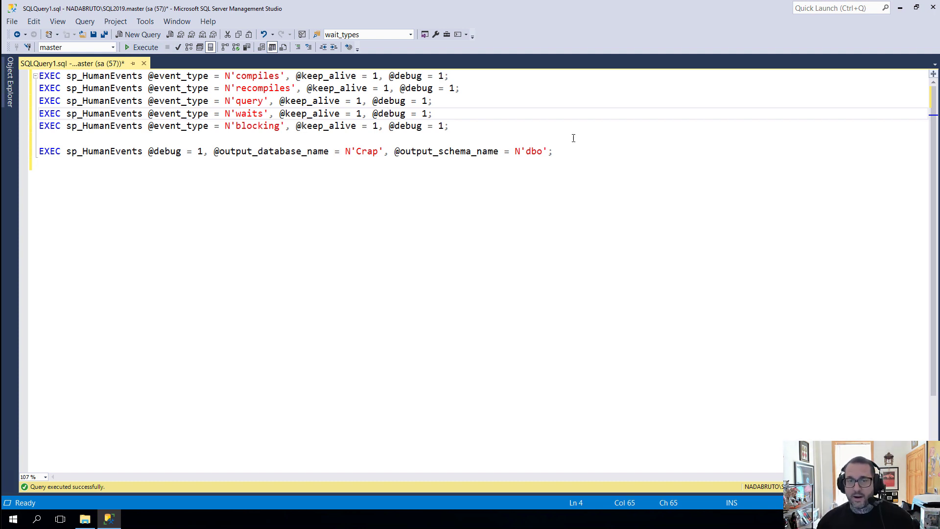
drag(333, 126, 448, 126)
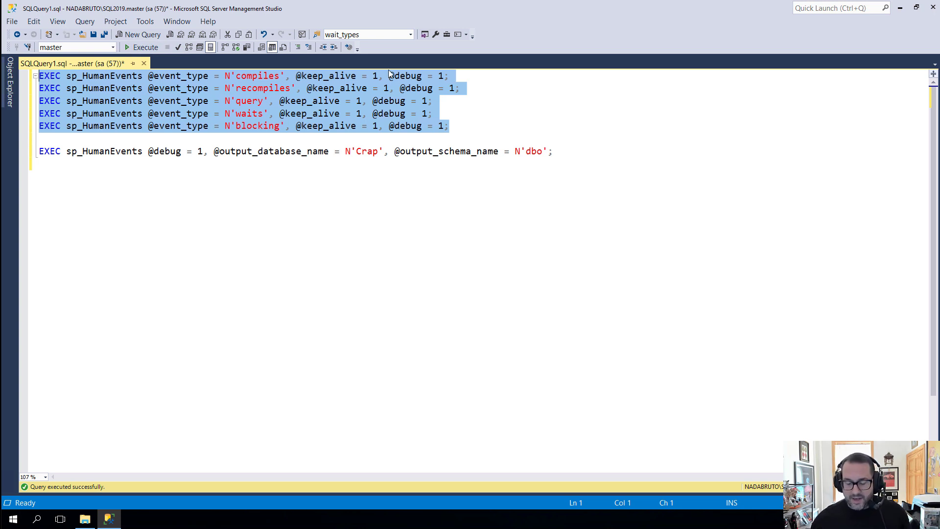
click(388, 75)
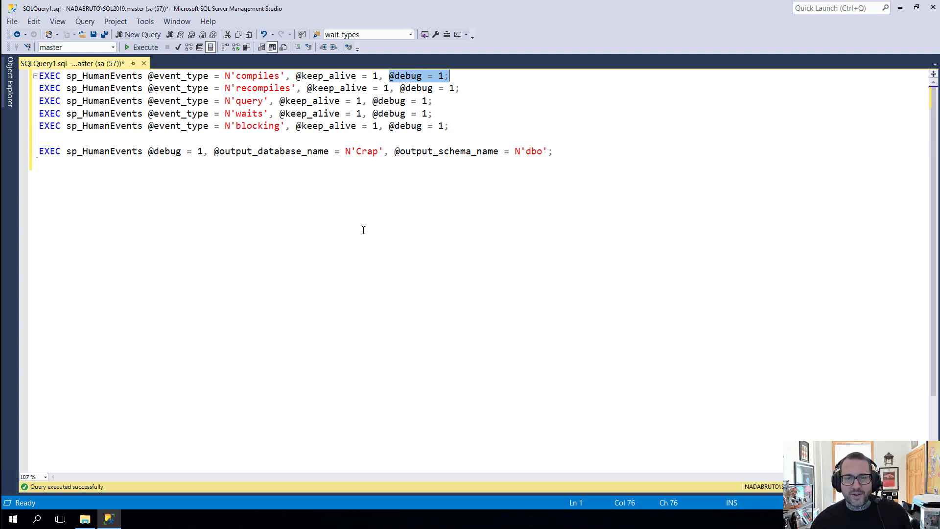
mouse_move(568, 230)
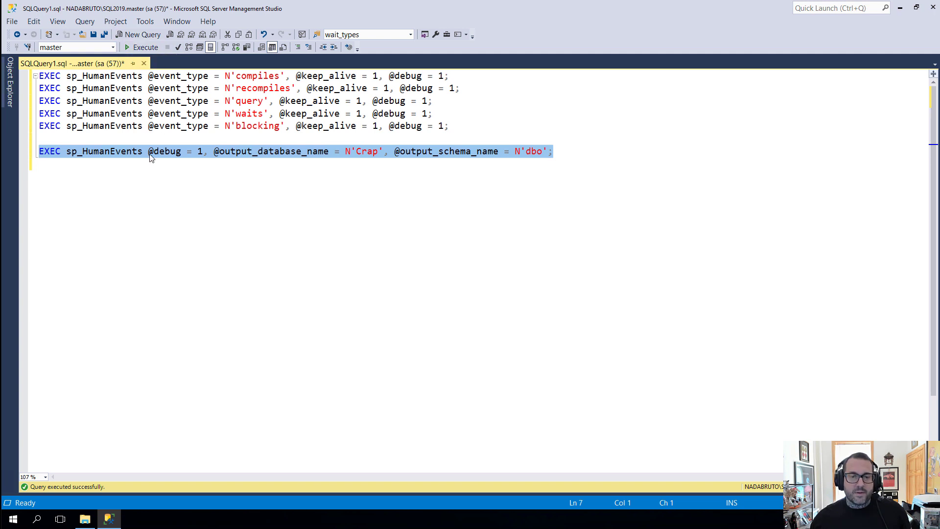
click(365, 152)
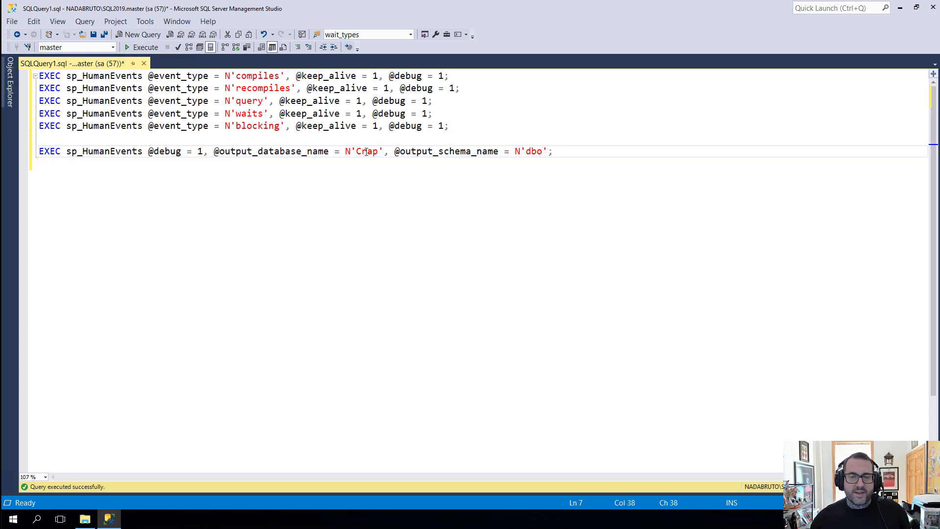
double_click(532, 152)
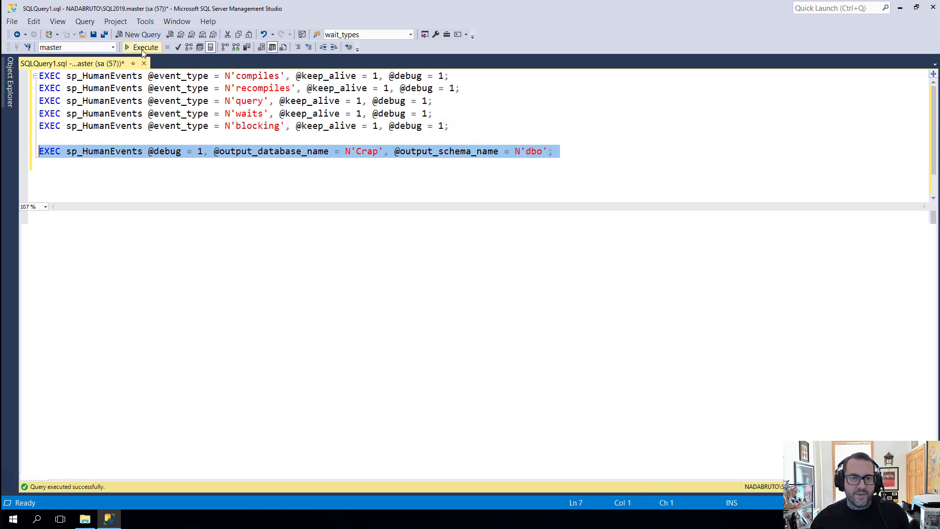
Run the Crap.dbo logging statement and scroll through the returned worker table grids.
click(142, 47)
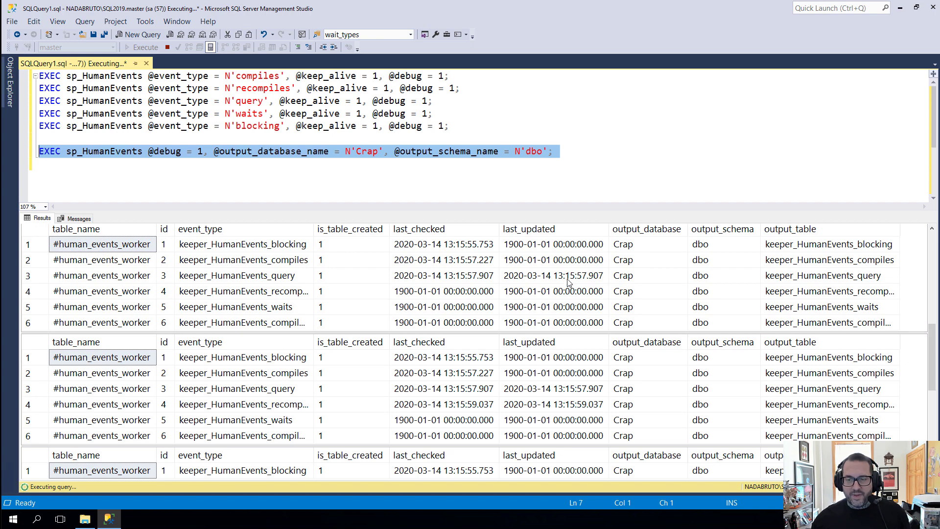
scroll(down, 3)
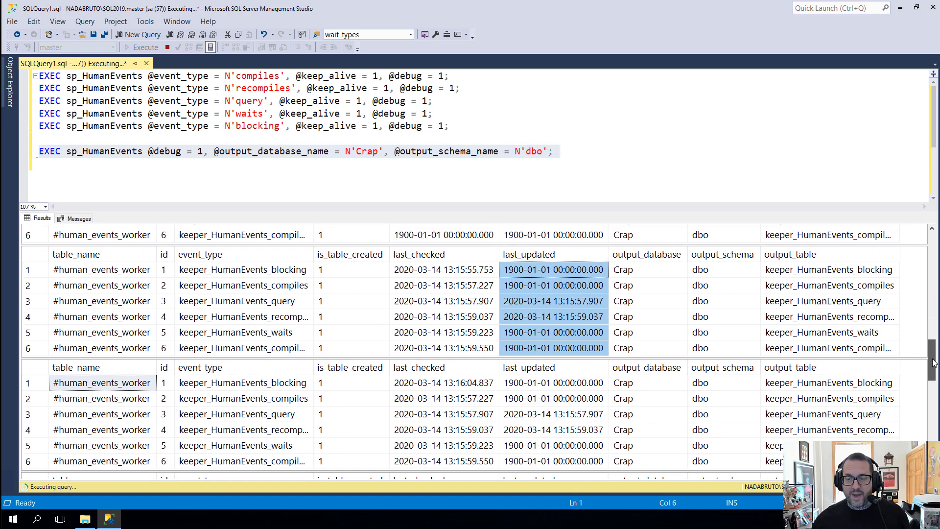
scroll(down, 3)
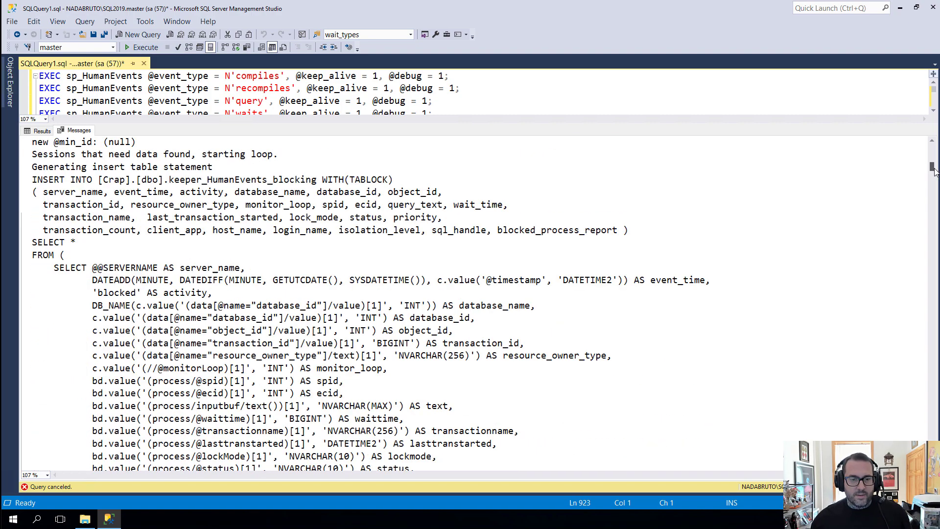
scroll(down, 3)
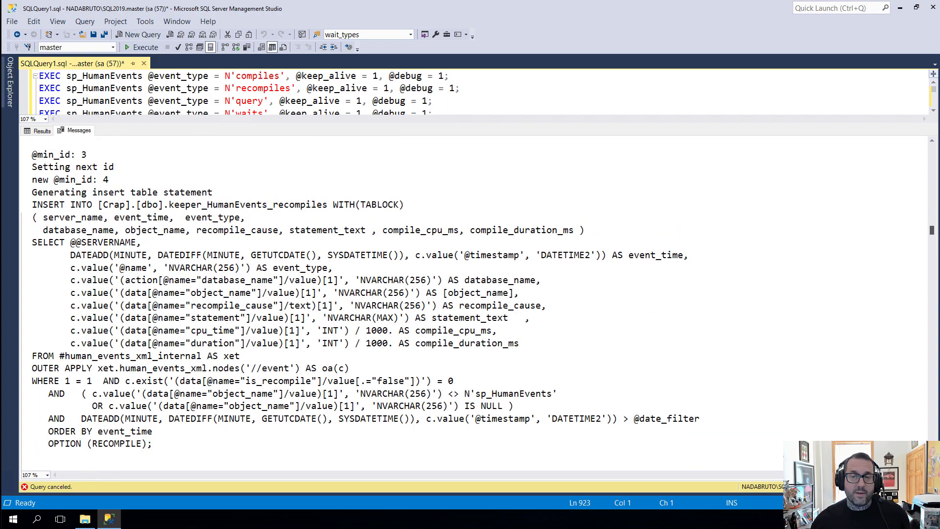
scroll(down, 3)
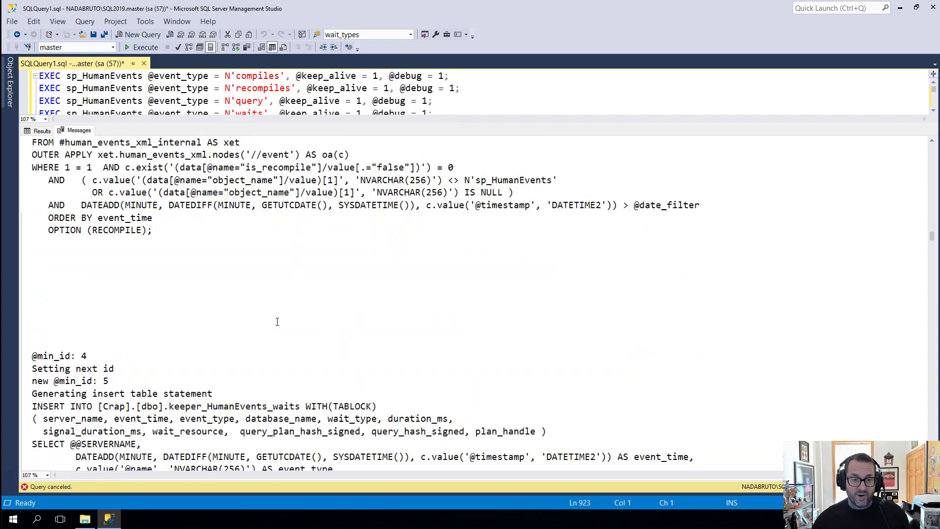
scroll(down, 3)
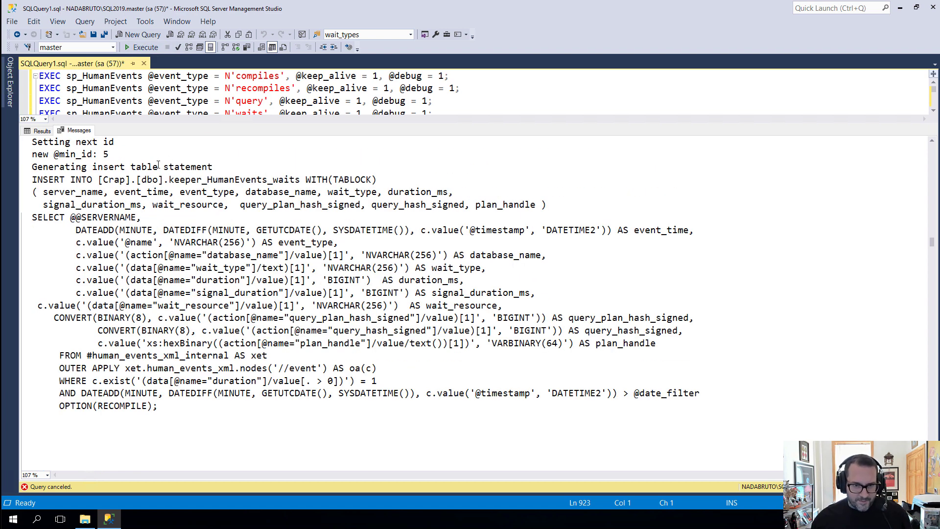
mouse_move(40, 302)
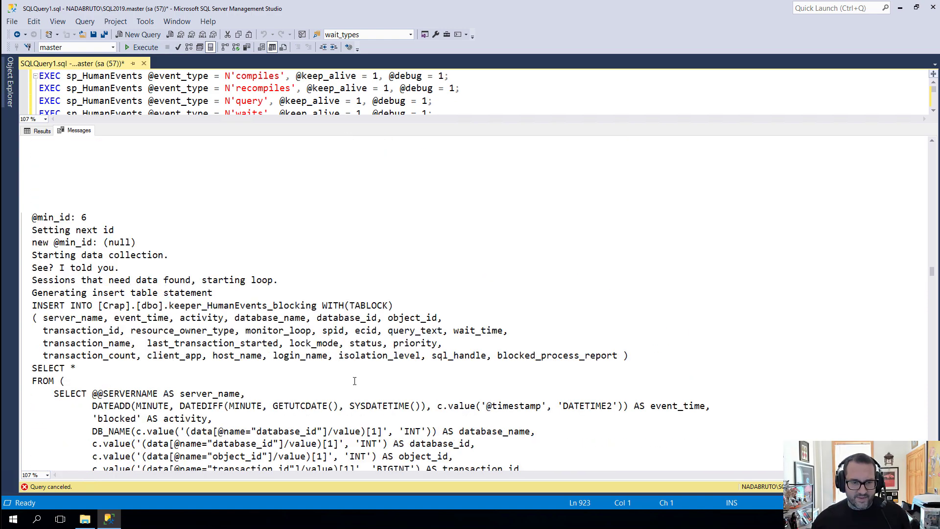
scroll(down, 3)
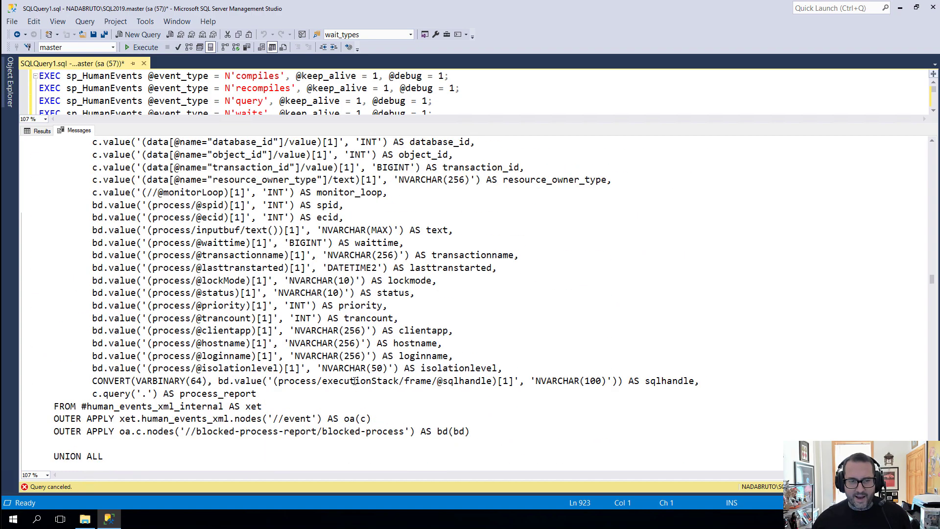
scroll(down, 3)
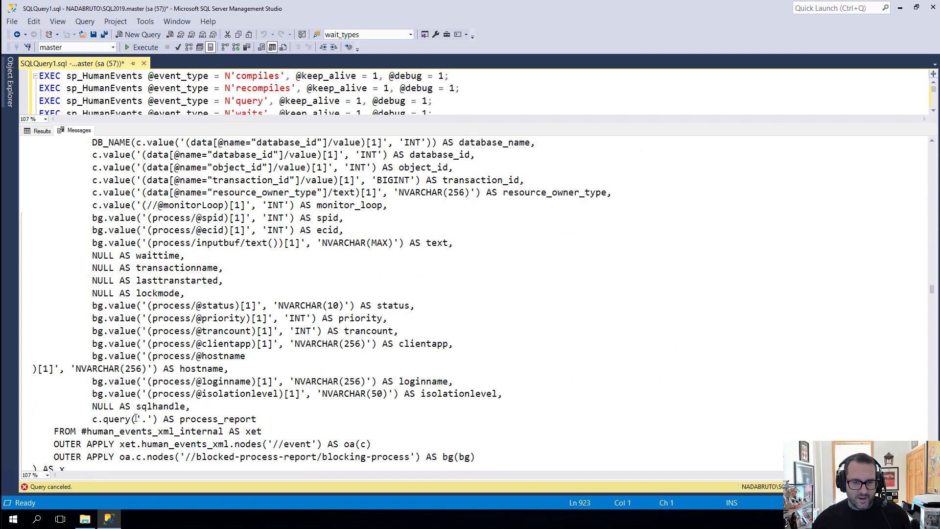
scroll(down, 3)
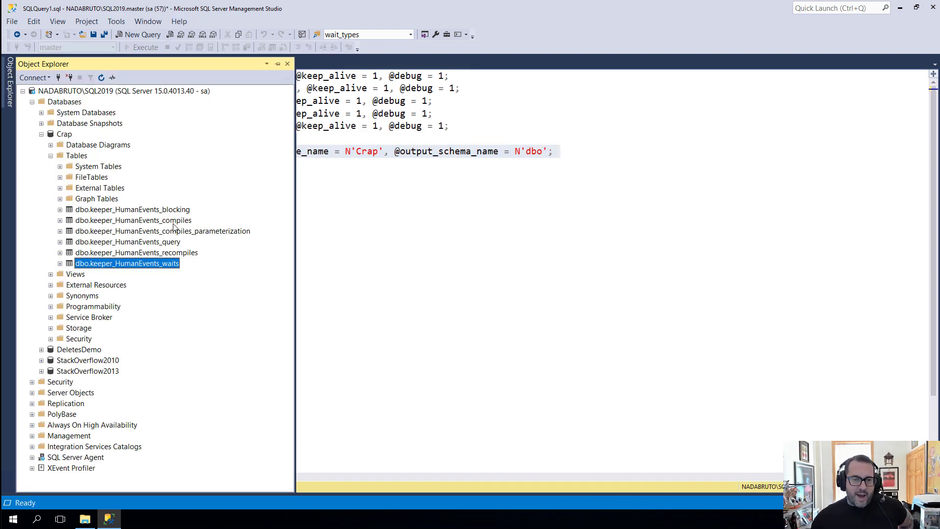
List the Crap database tables and bring up actions for dbo.keeper_HumanEvents_blocking.
click(132, 209)
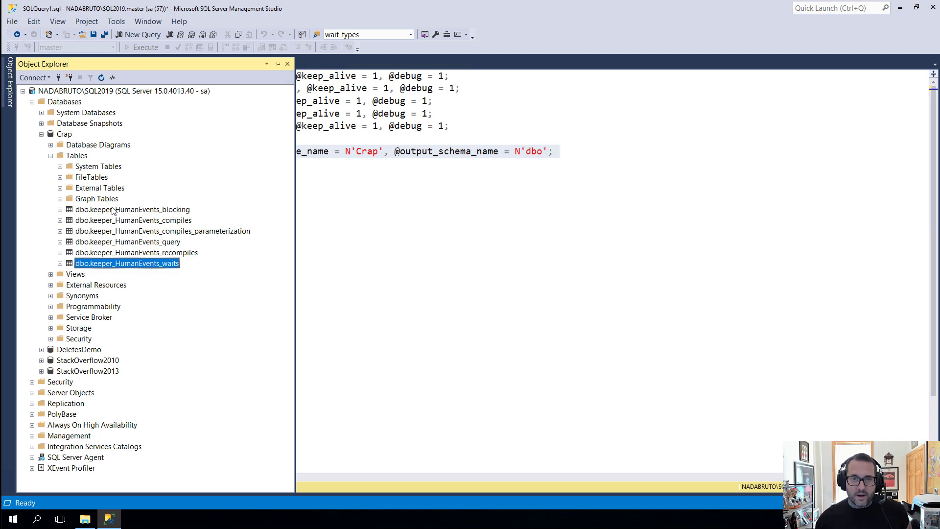
mouse_move(519, 147)
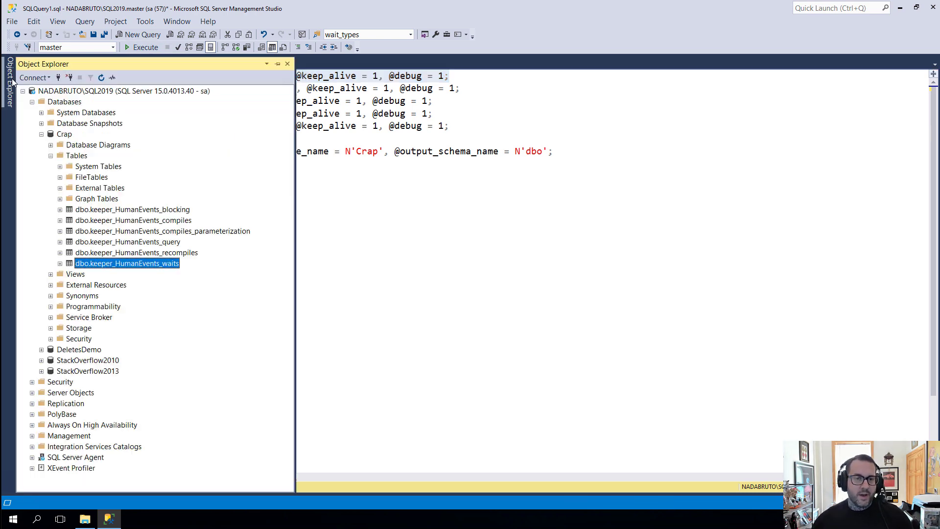
right_click(132, 209)
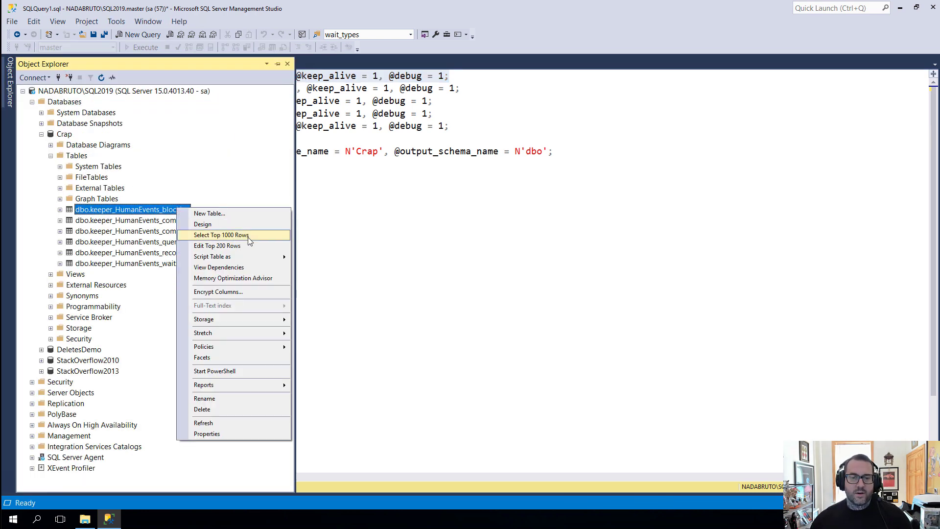
click(221, 235)
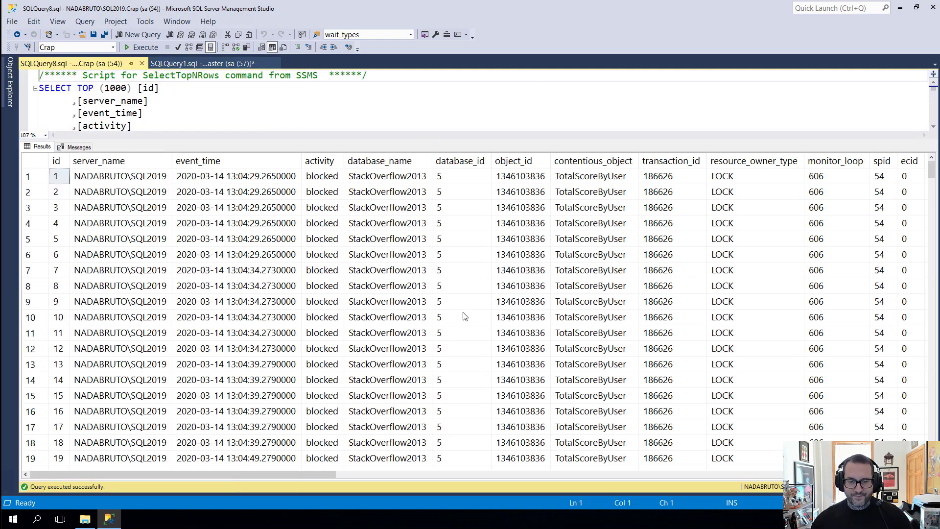
scroll(down, 3)
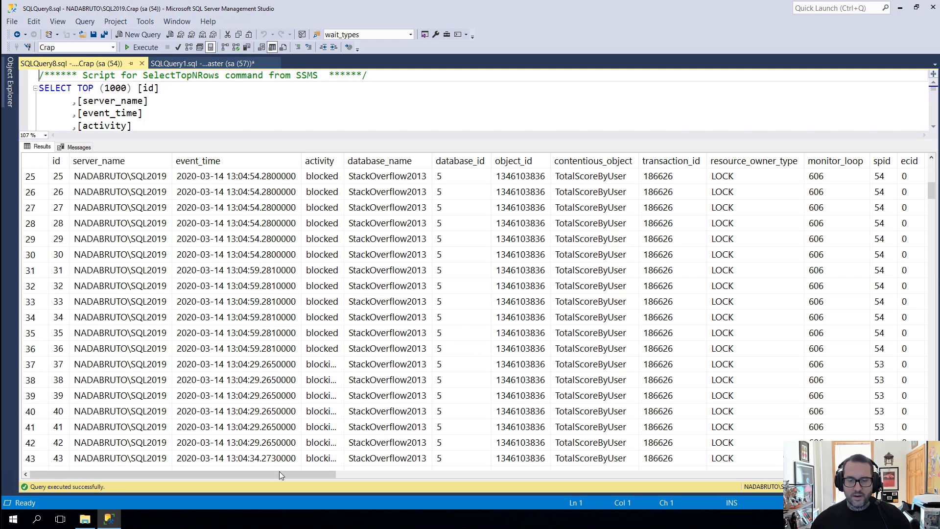
drag(282, 475, 531, 474)
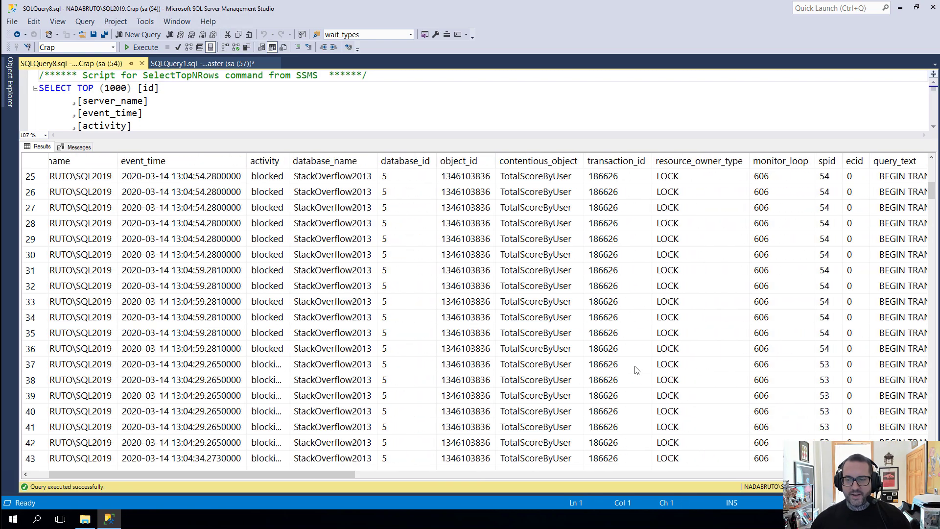
scroll(down, 3)
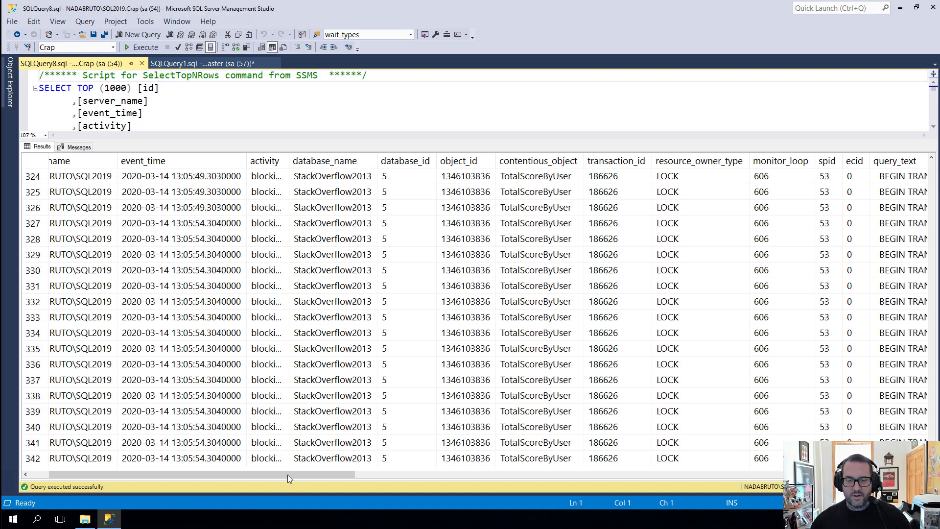
scroll(right, 3)
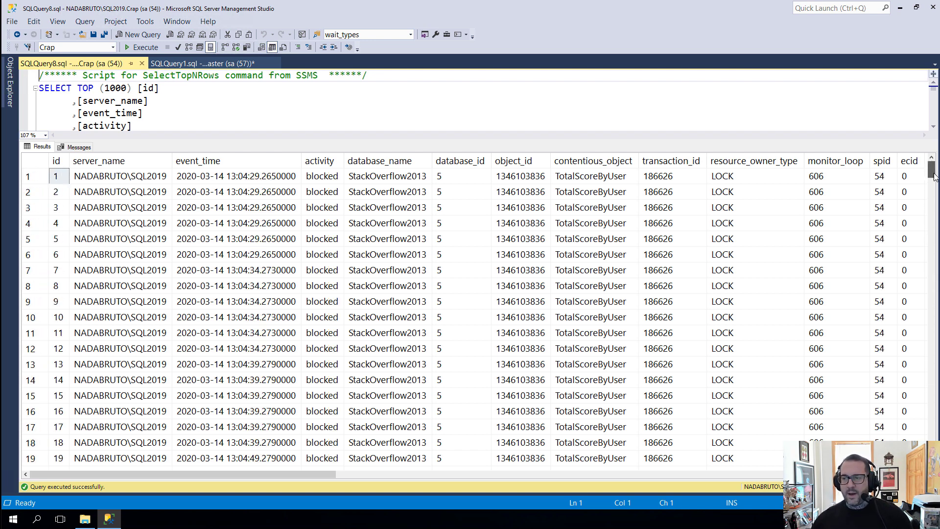
scroll(down, 3)
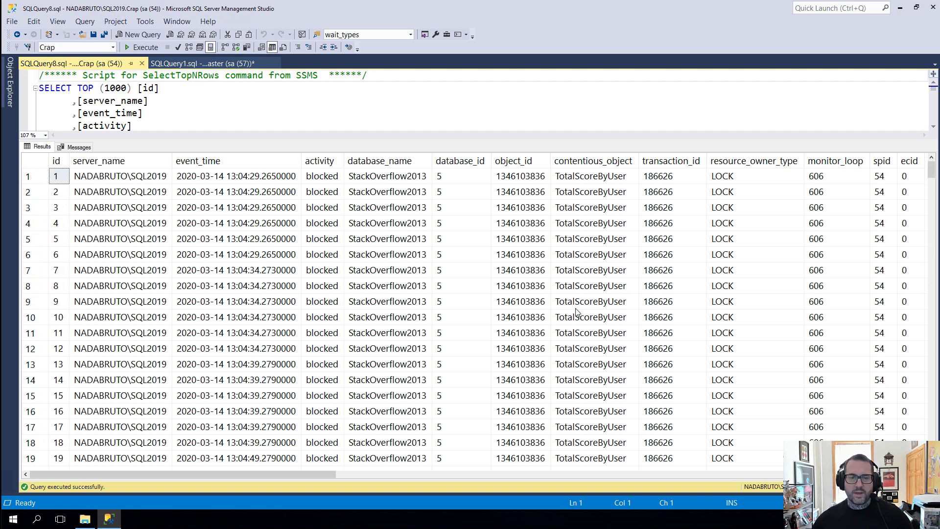
mouse_move(430, 147)
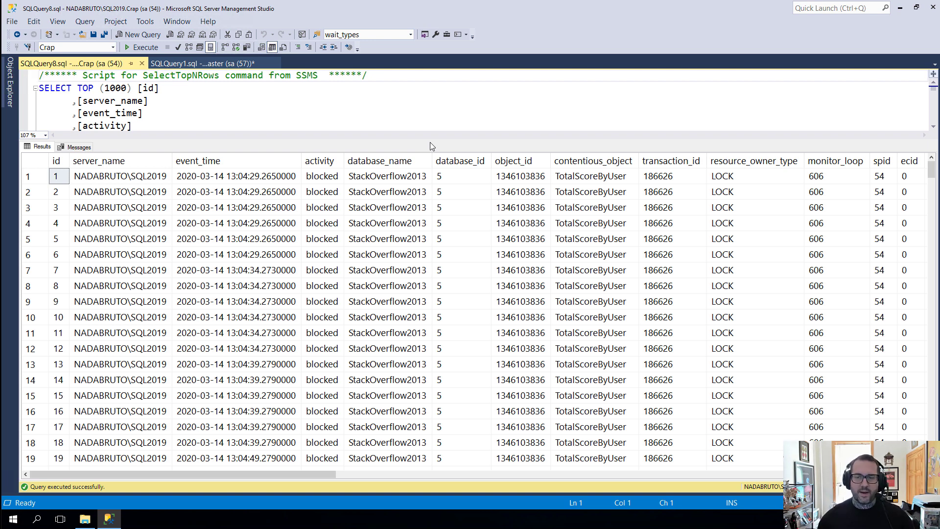
mouse_move(448, 409)
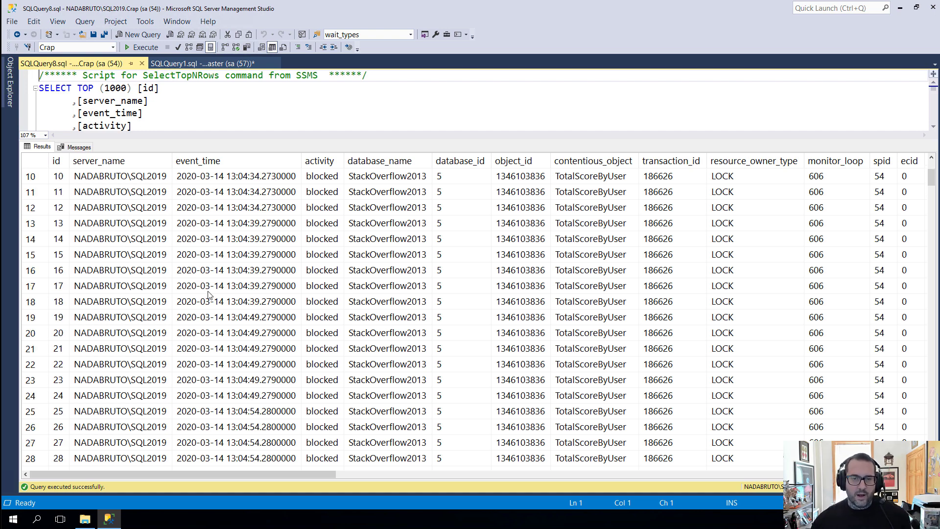
scroll(right, 3)
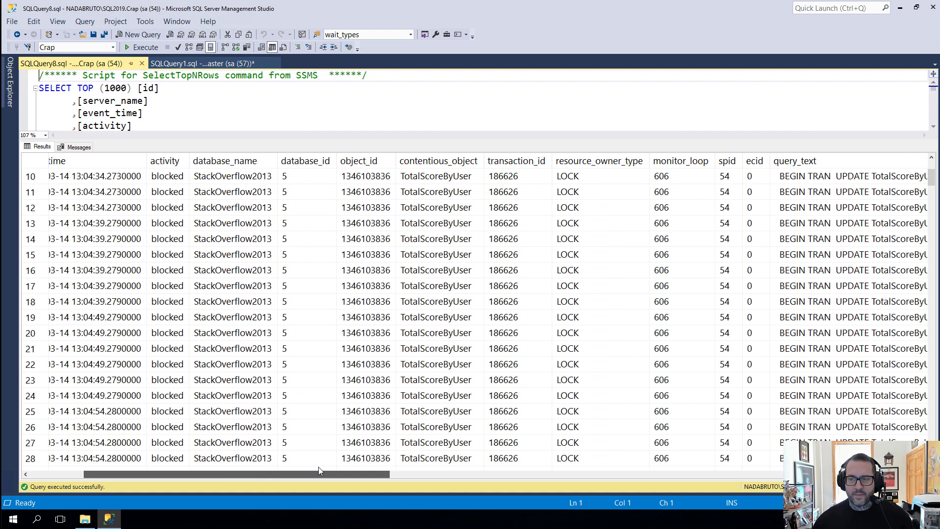
scroll(right, 3)
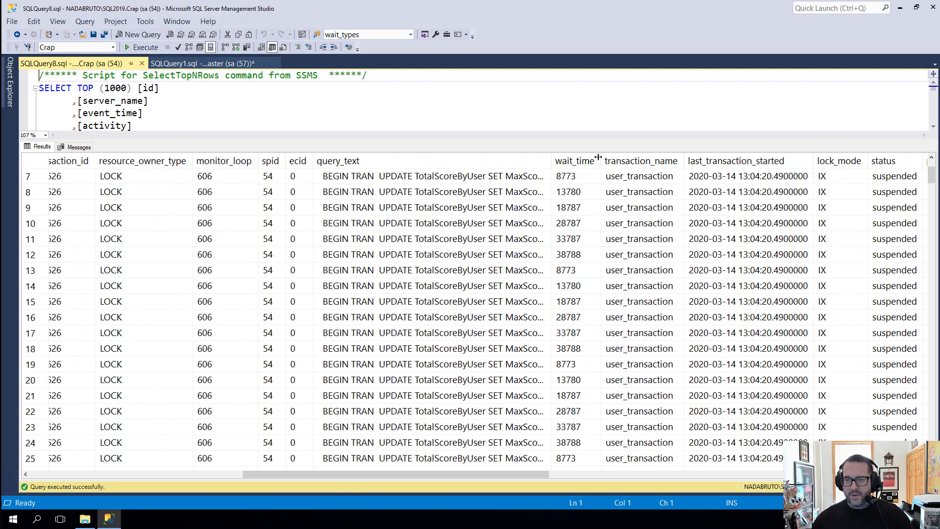
Pick the row 7 wait_time value and reveal the full keeper_HumanEvents_blocking SELECT text.
click(565, 176)
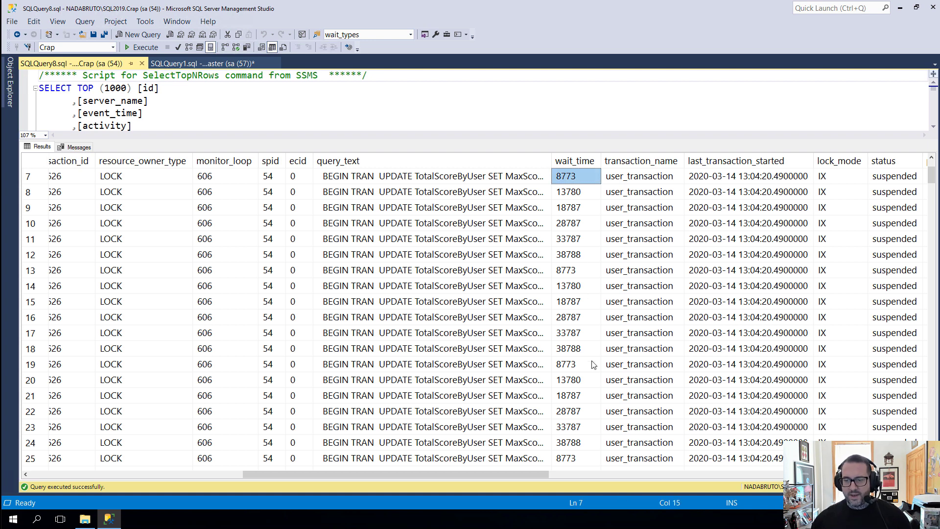
scroll(down, 3)
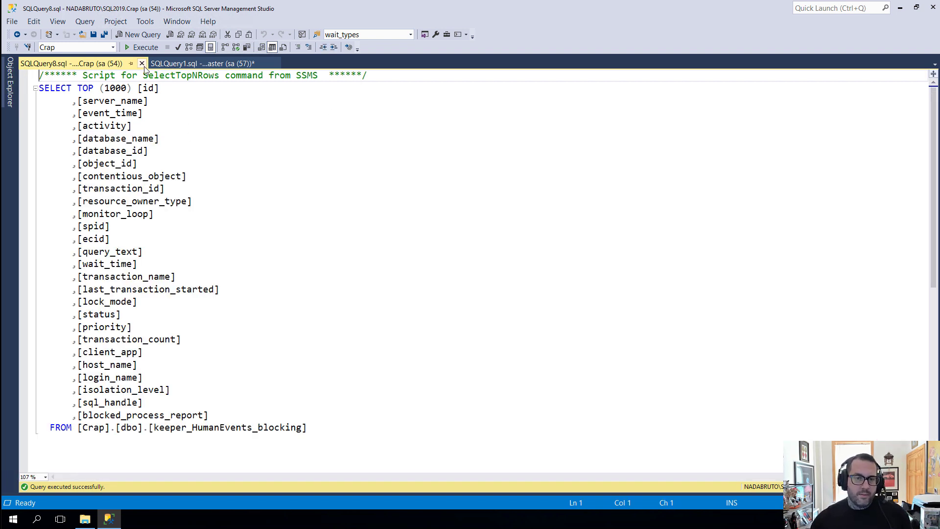
Select the top 1000 rows of keeper_HumanEvents_compiles and browse its sql_statement_post_compile events.
click(201, 63)
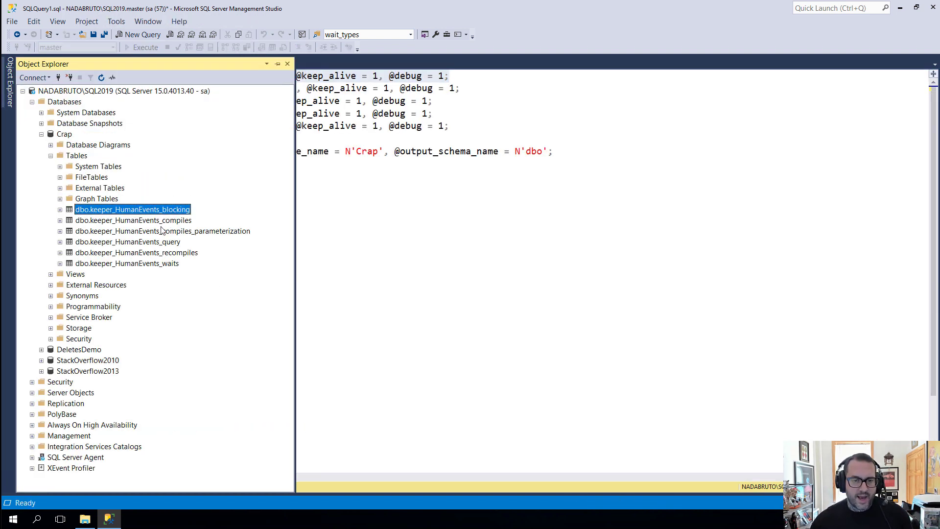
click(132, 220)
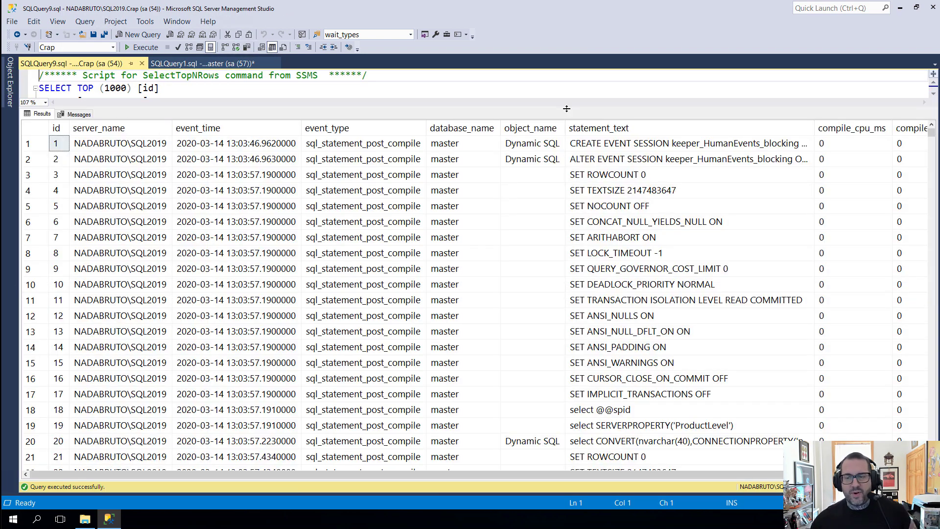
mouse_move(607, 287)
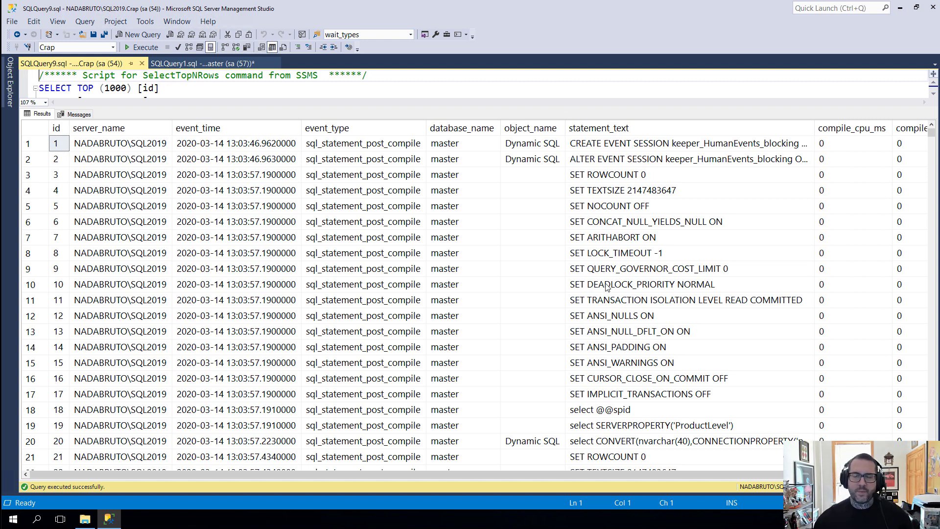
mouse_move(628, 331)
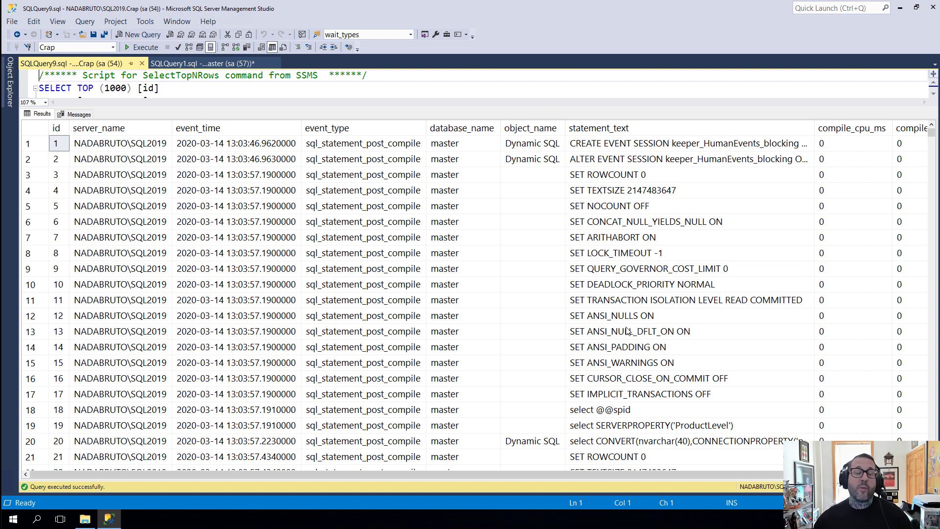
mouse_move(659, 318)
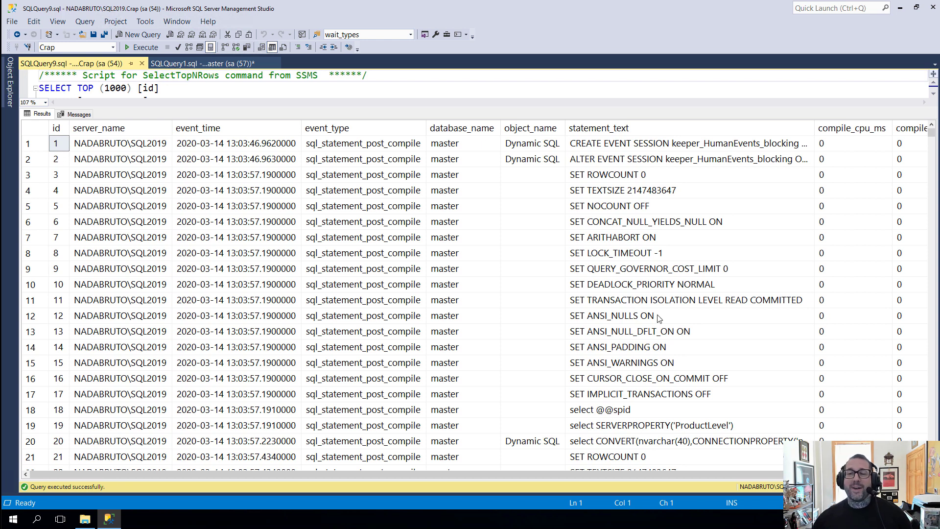
mouse_move(676, 148)
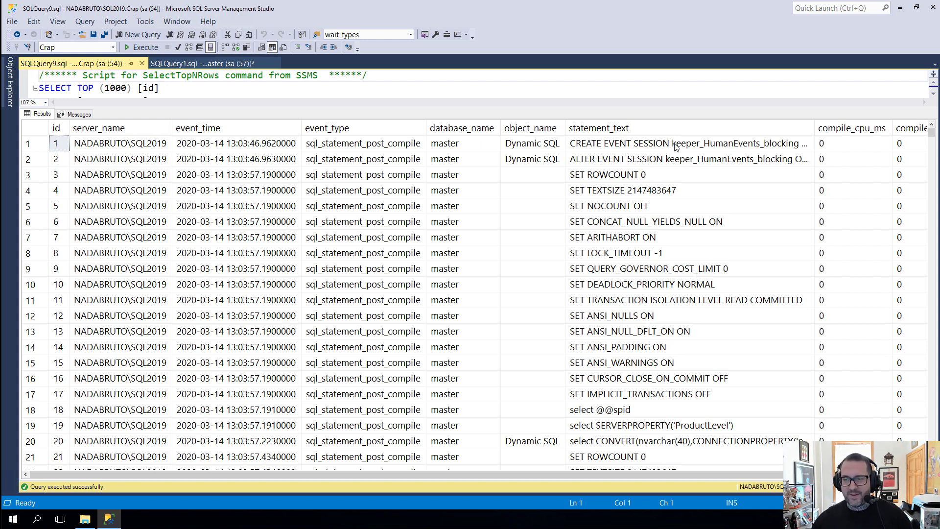
scroll(down, 3)
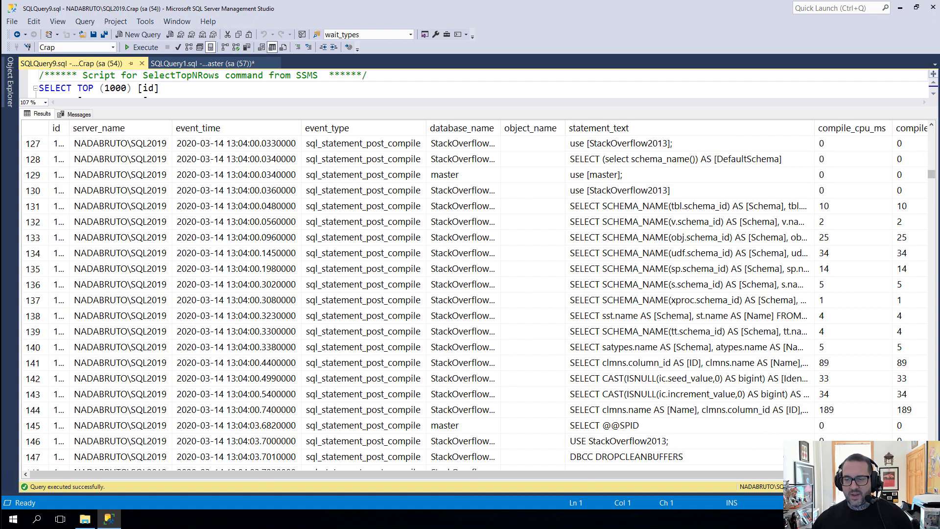
scroll(down, 3)
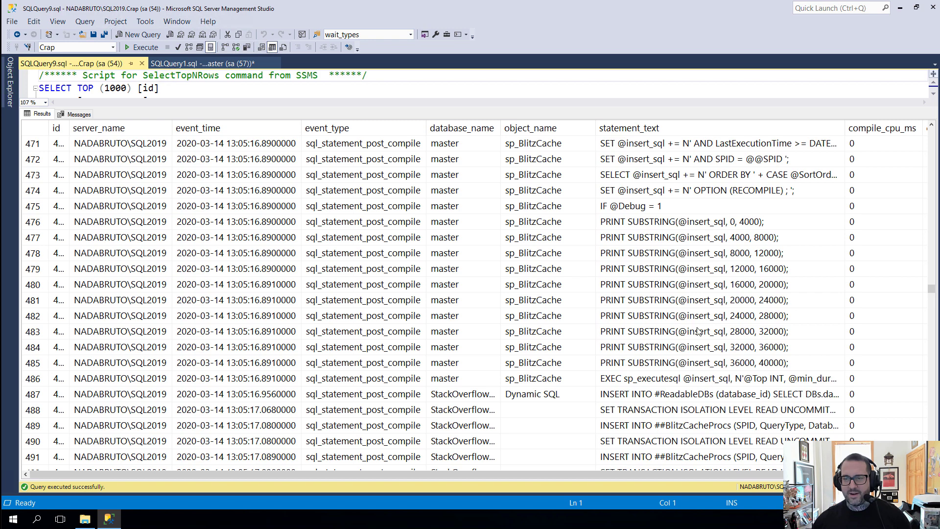
scroll(down, 3)
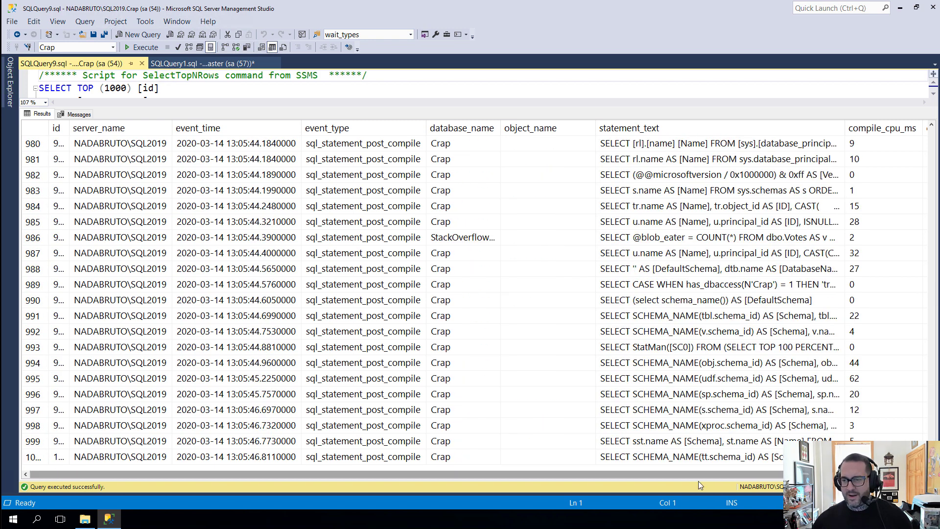
scroll(right, 3)
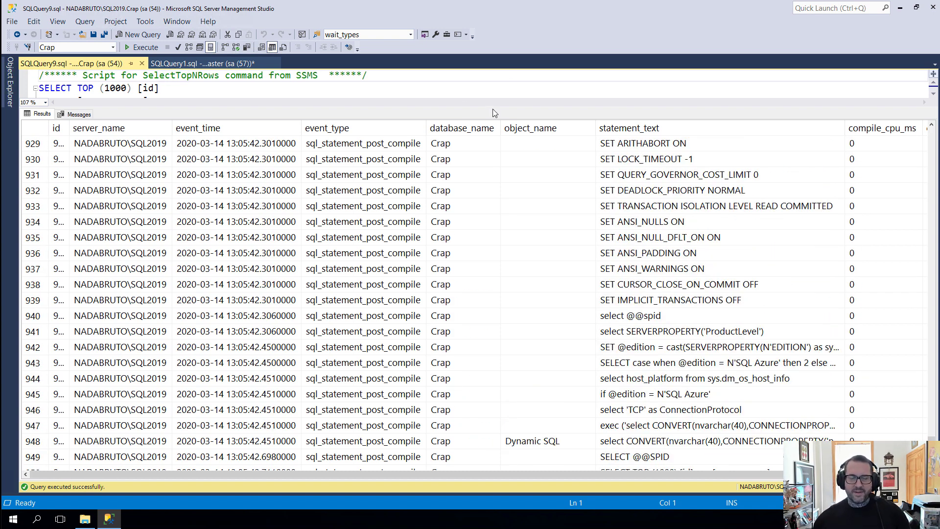
Query the compiles parameterization table and inspect its is_parameterizable column.
click(327, 128)
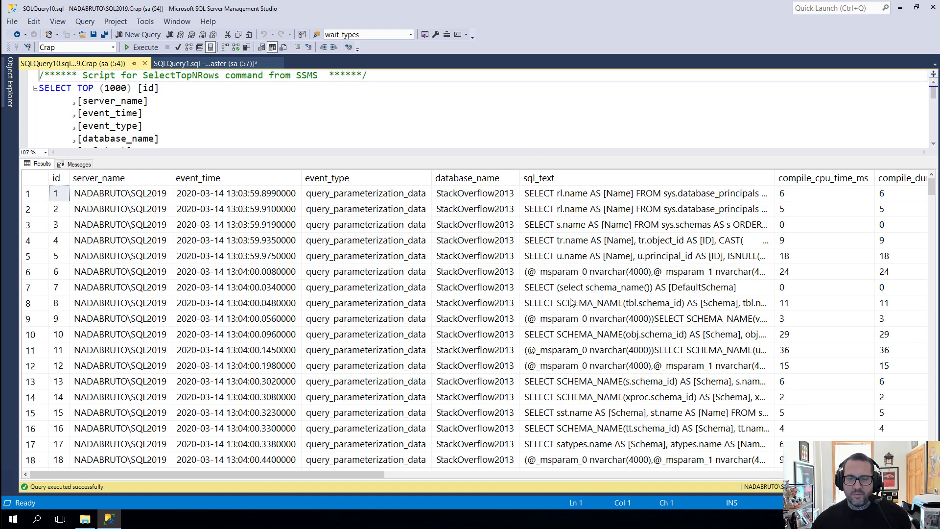
mouse_move(540, 327)
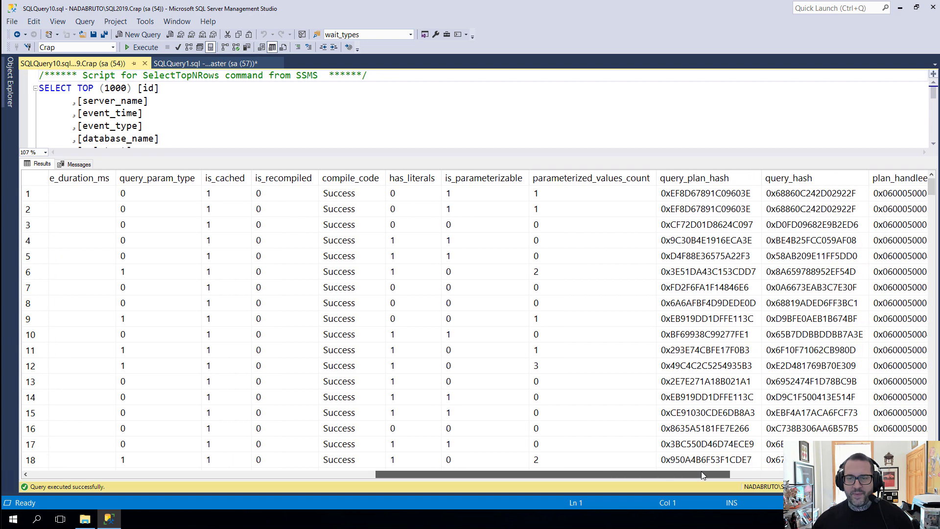
click(478, 177)
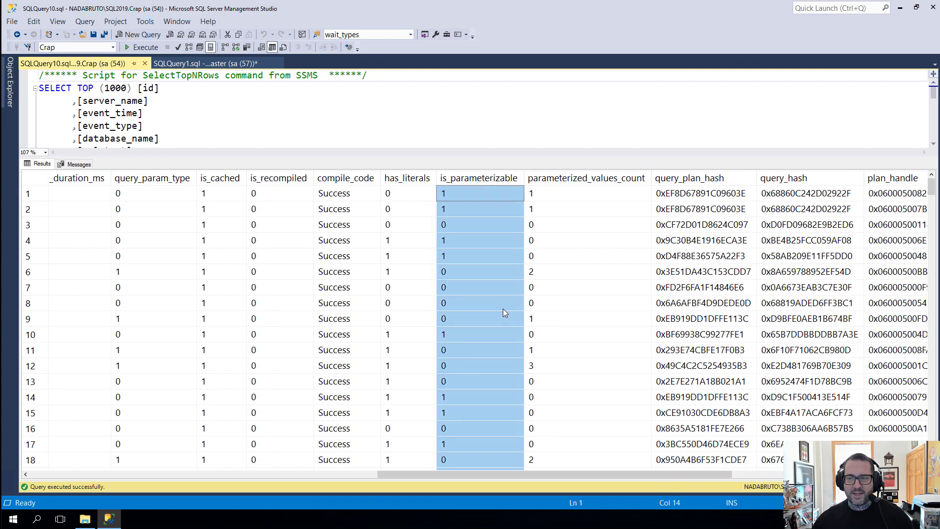
mouse_move(538, 465)
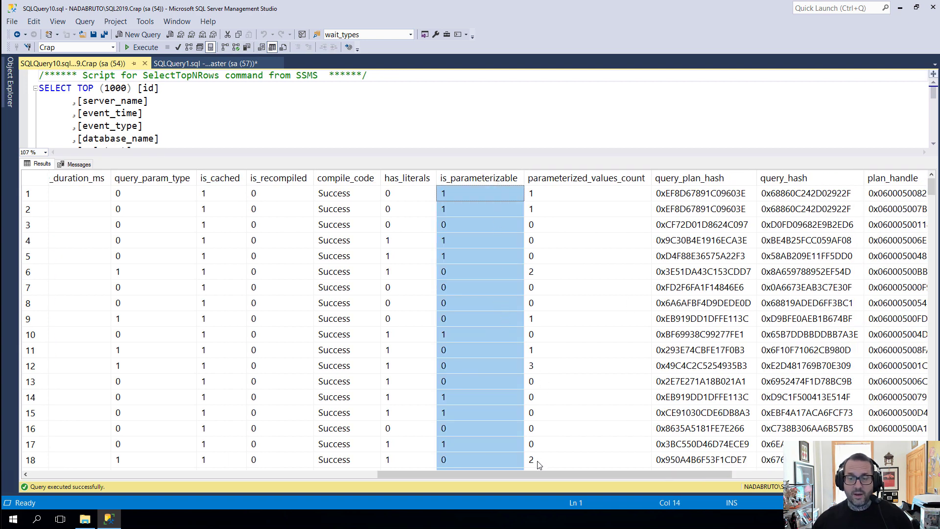
scroll(right, 3)
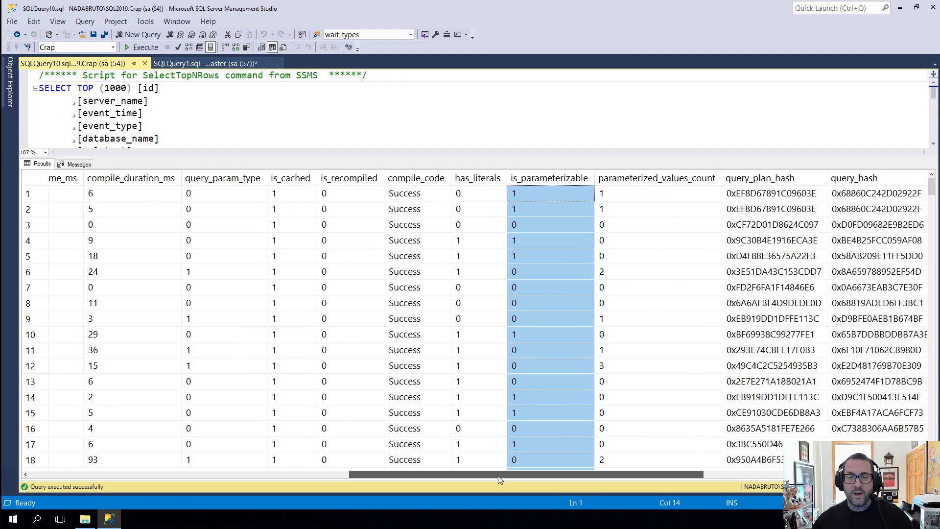
scroll(left, 3)
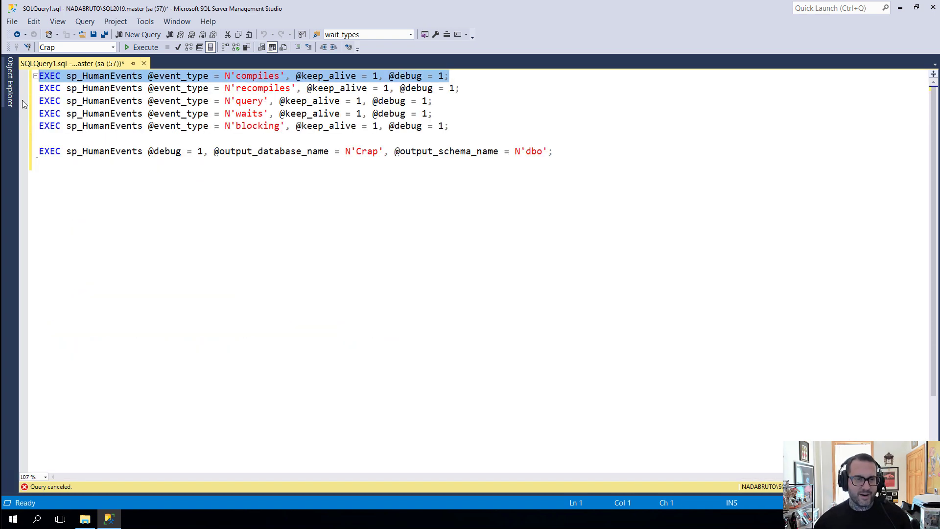
Browse the top 1000 keeper_HumanEvents_query rows, then start the recompiles table query.
right_click(127, 241)
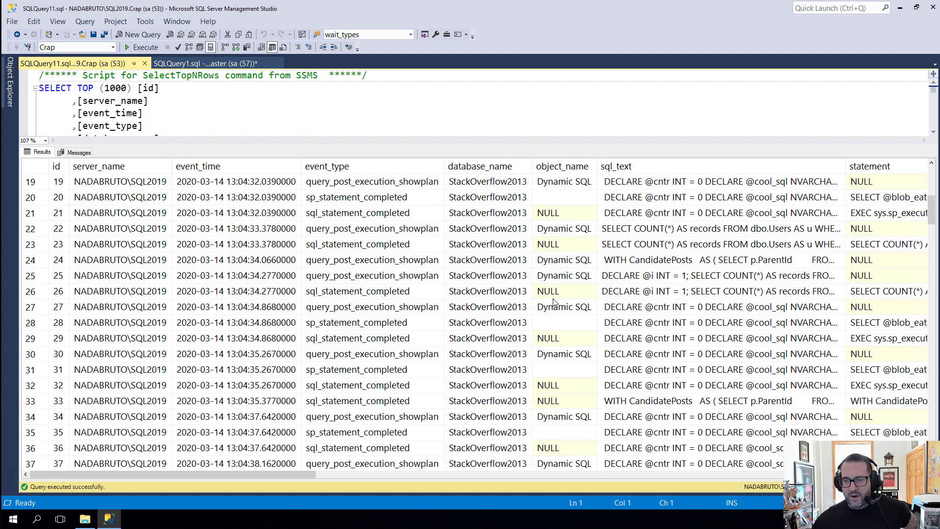
scroll(down, 3)
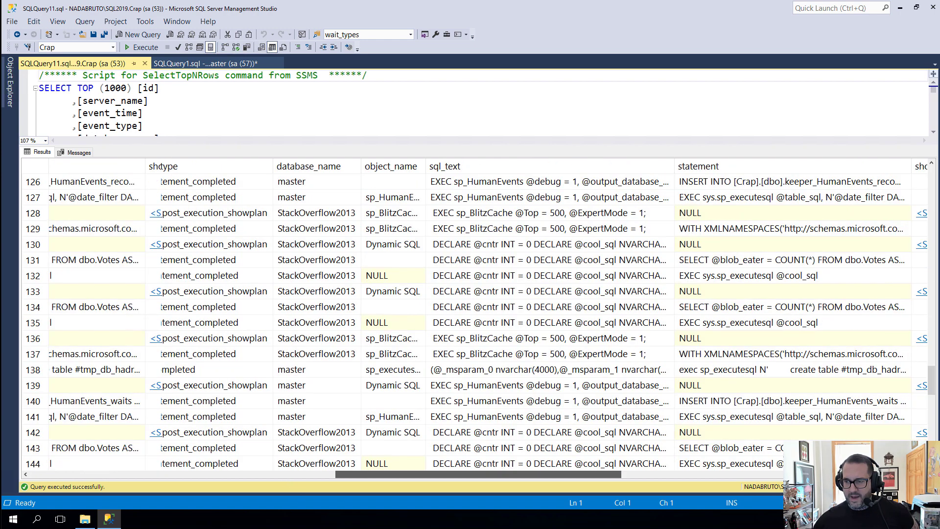
scroll(right, 3)
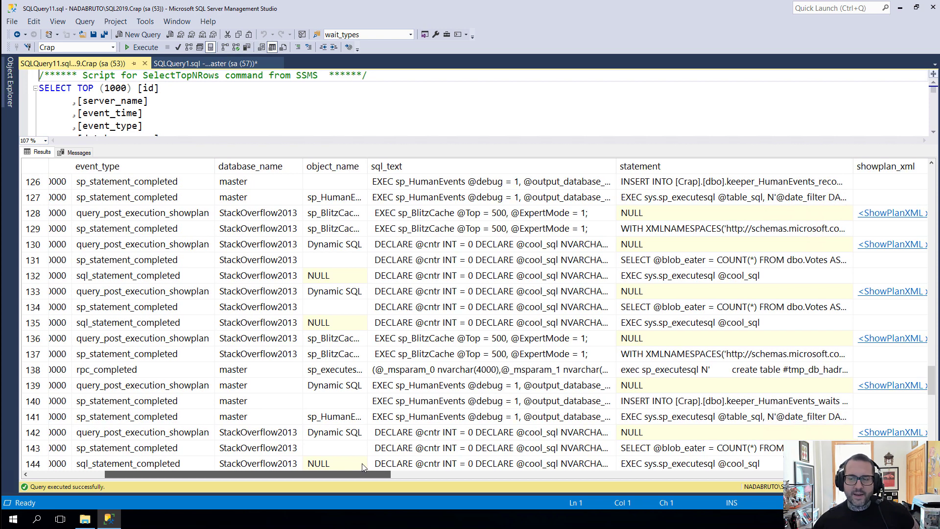
scroll(right, 3)
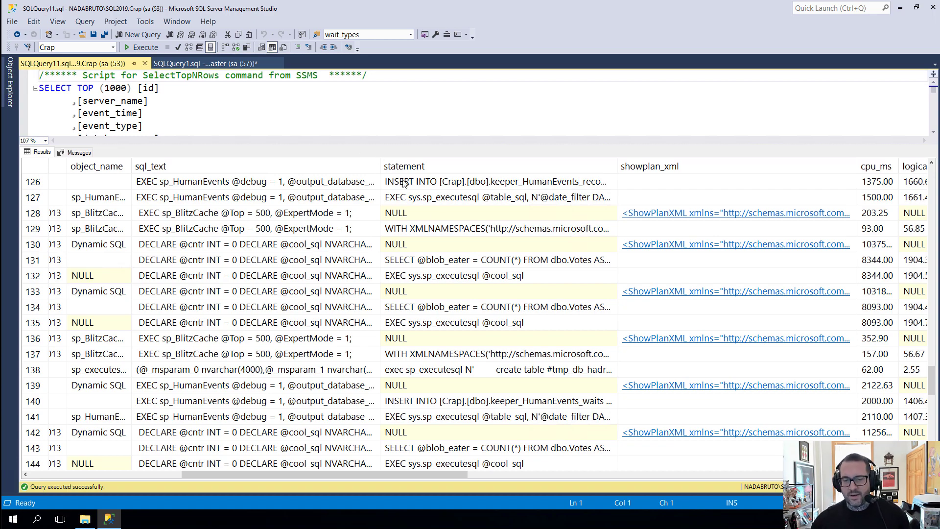
scroll(down, 3)
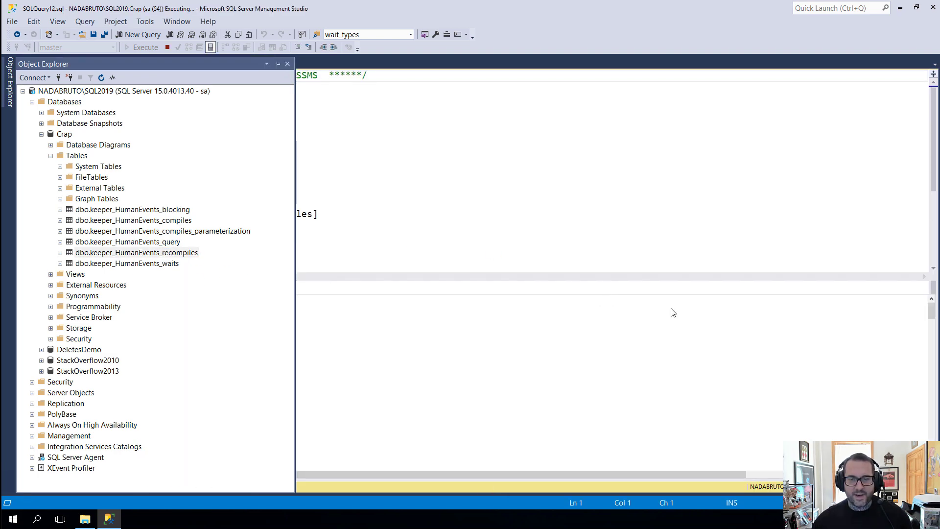
Scroll through the keeper_HumanEvents_recompiles rows listing recompile causes, then close that query window.
click(145, 47)
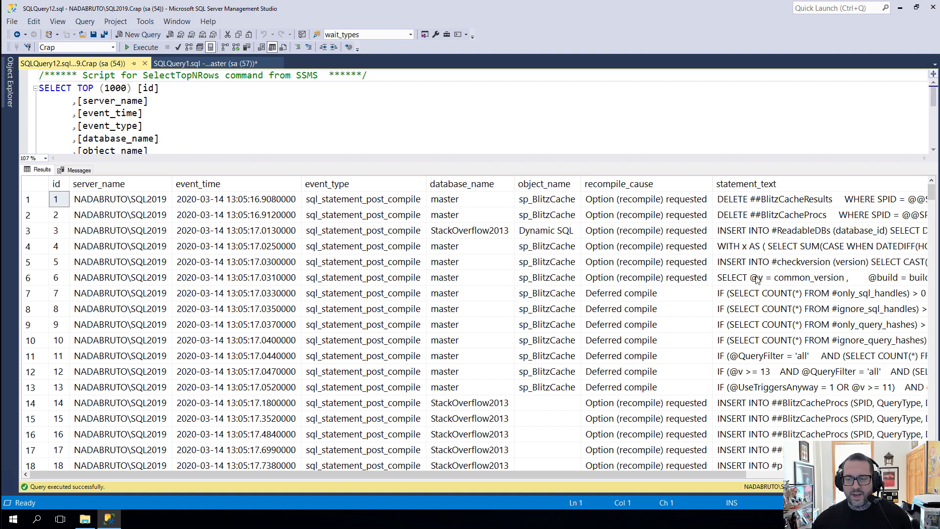
scroll(down, 3)
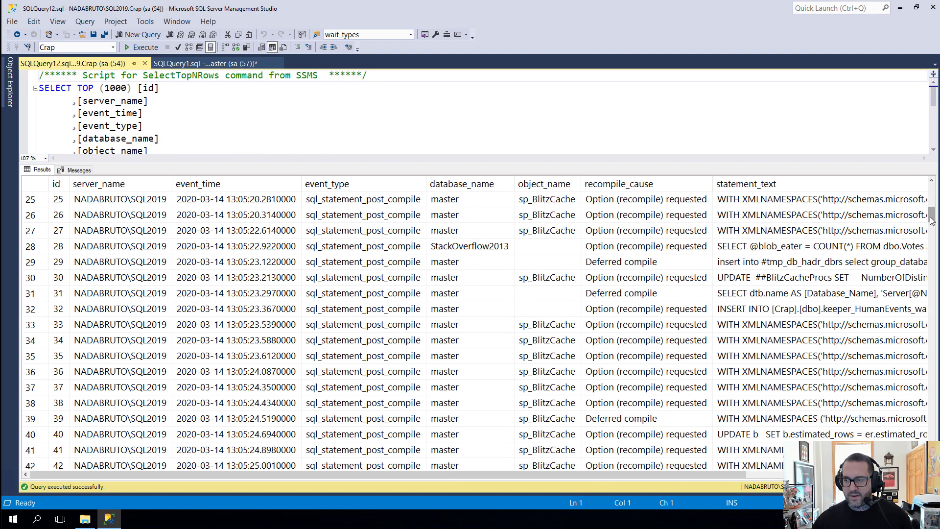
scroll(down, 3)
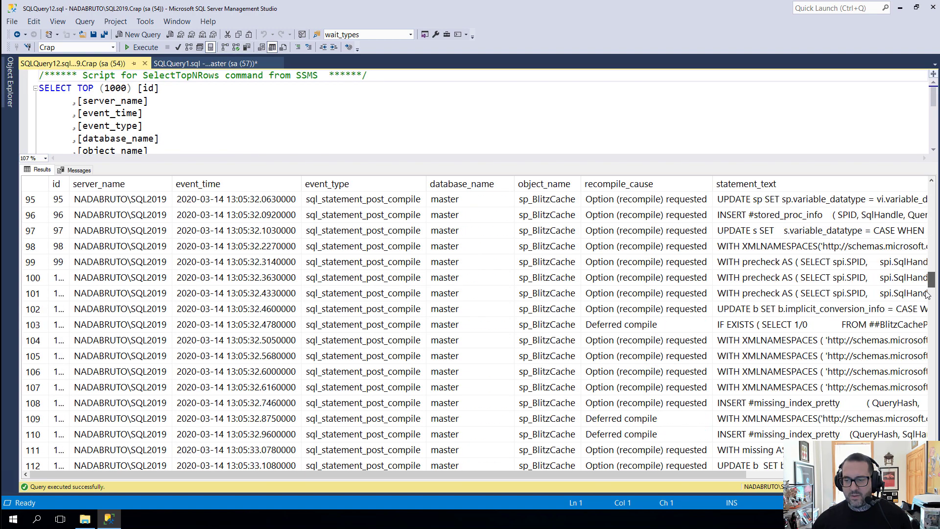
scroll(down, 3)
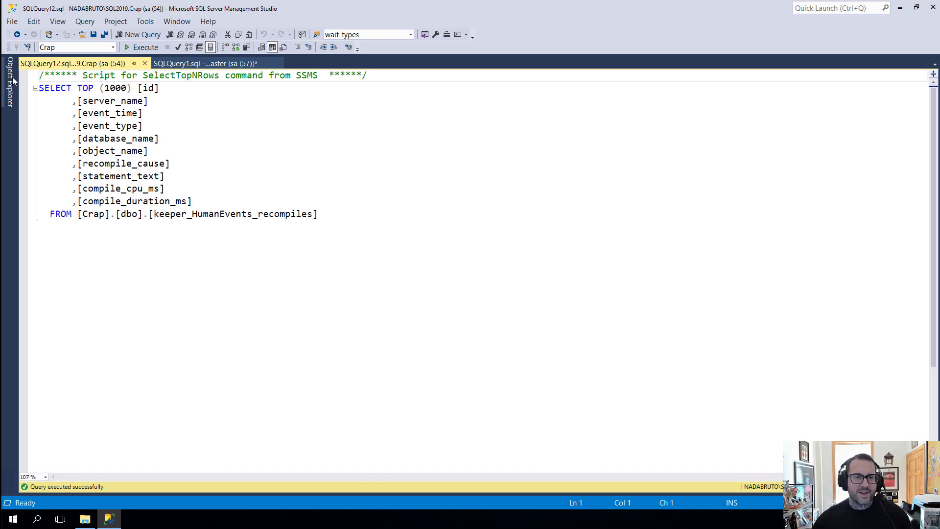
click(207, 63)
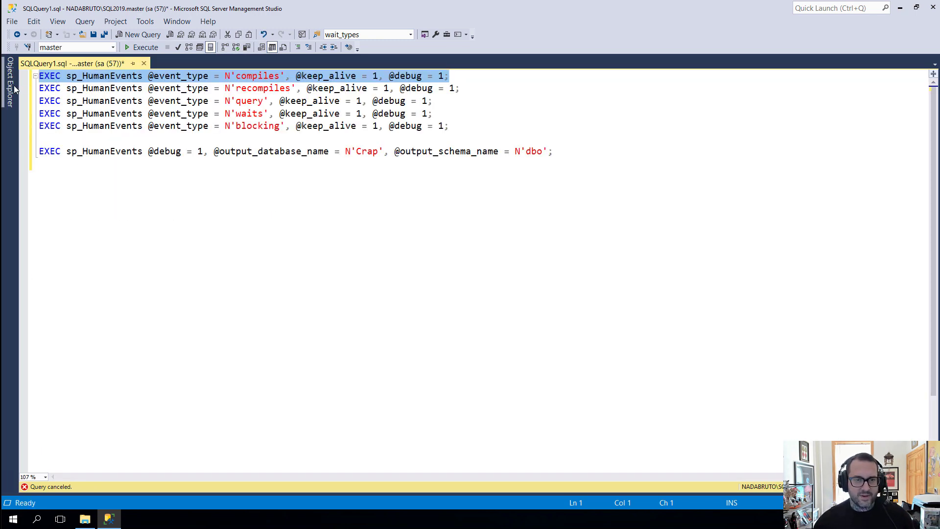
right_click(127, 264)
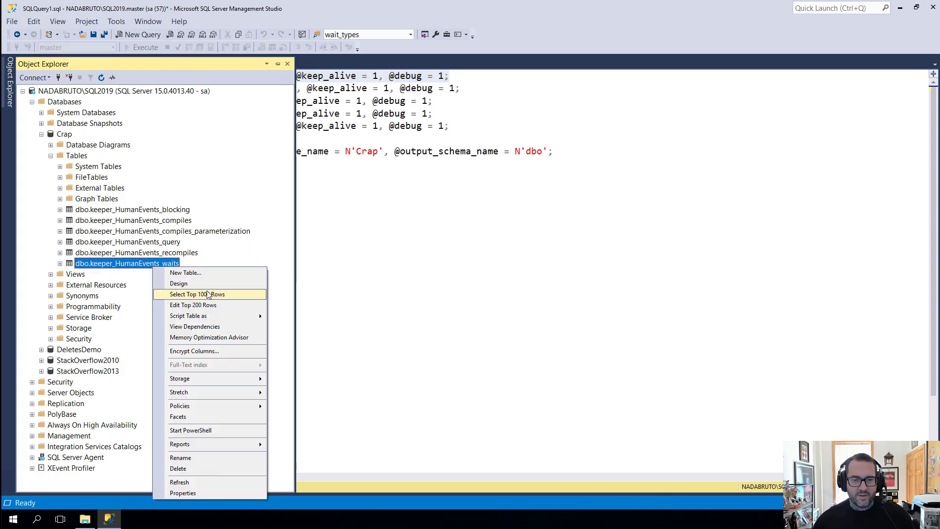
click(198, 294)
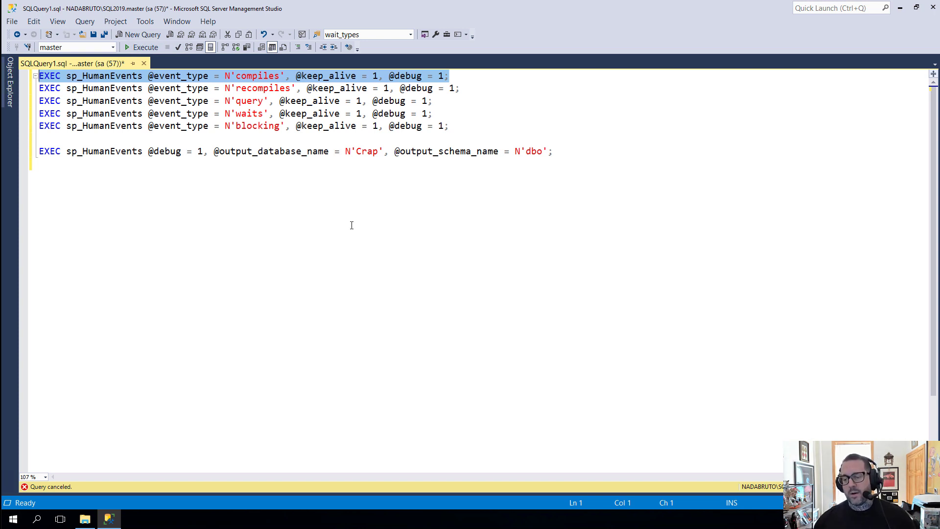
mouse_move(519, 261)
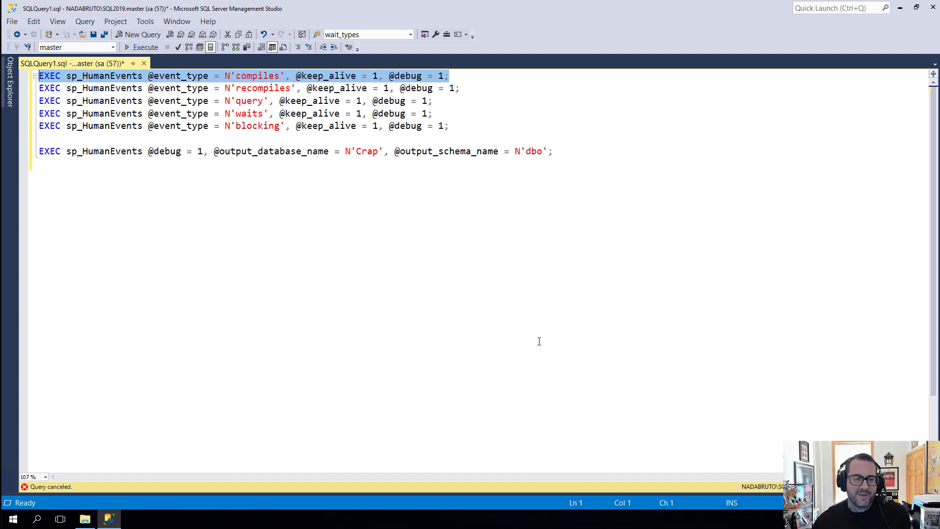
mouse_move(570, 388)
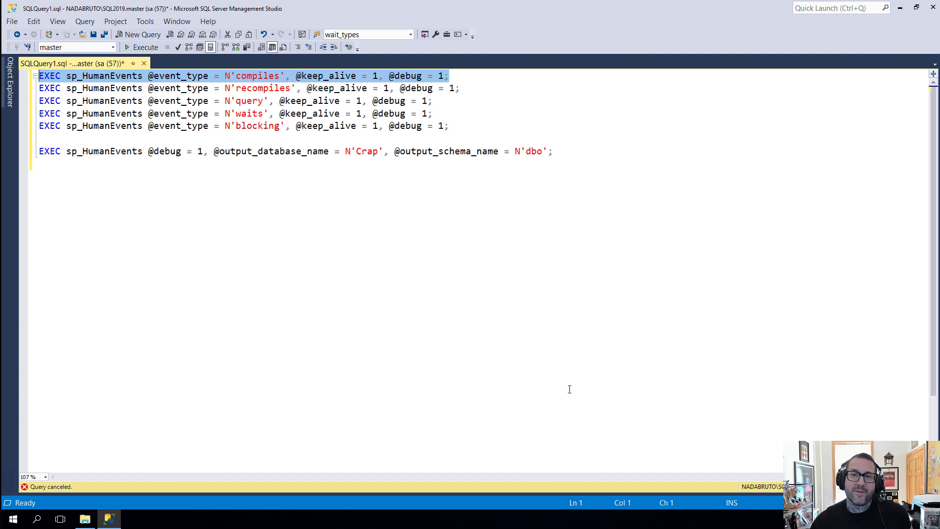
mouse_move(560, 381)
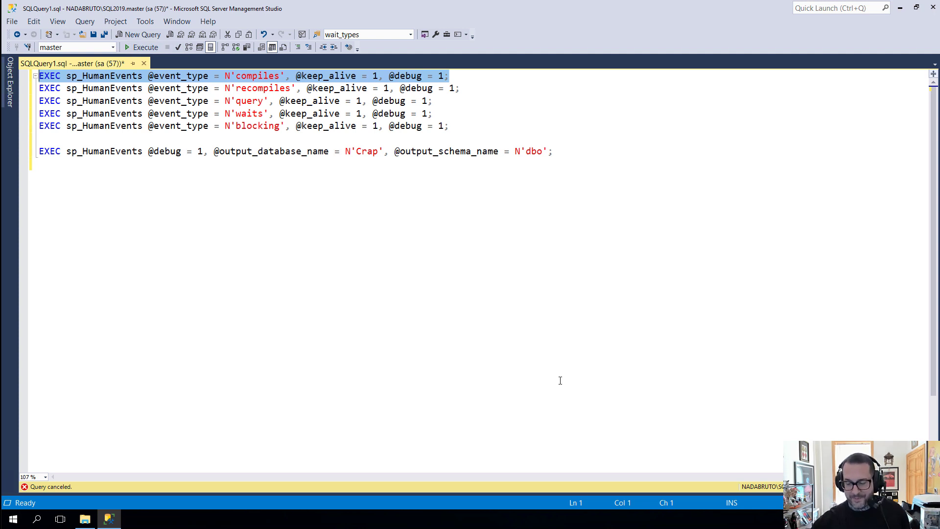
mouse_move(531, 384)
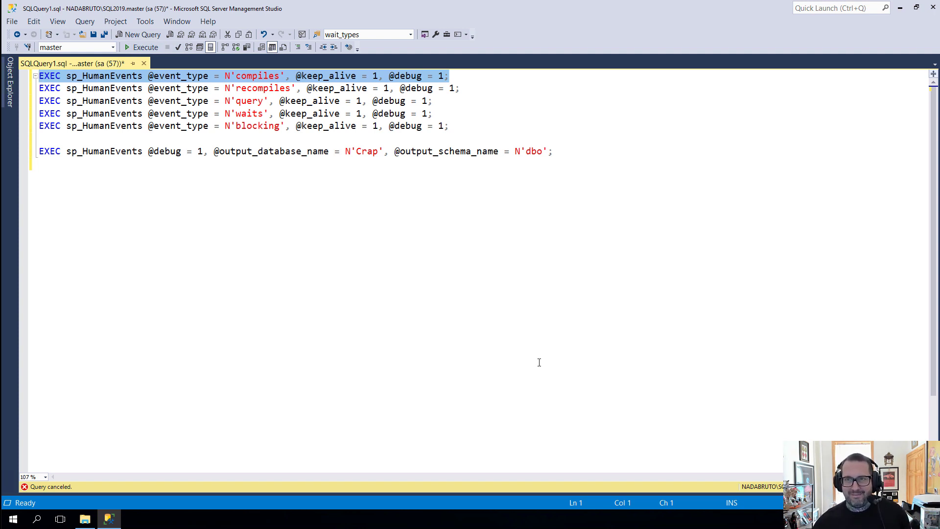
mouse_move(556, 312)
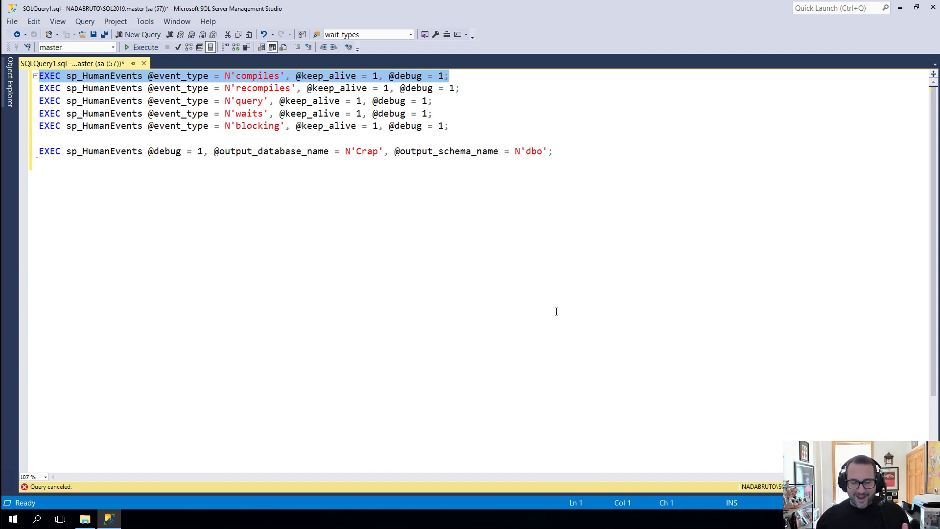
mouse_move(558, 362)
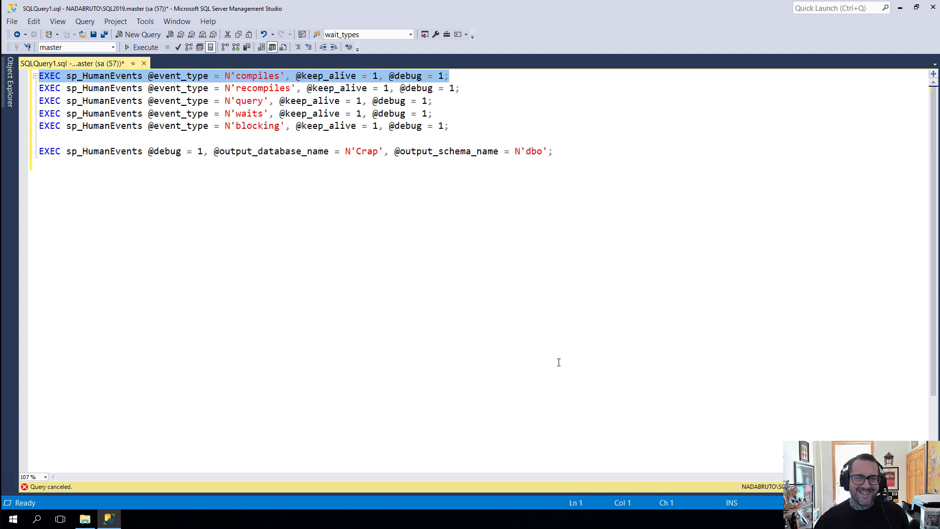
mouse_move(590, 400)
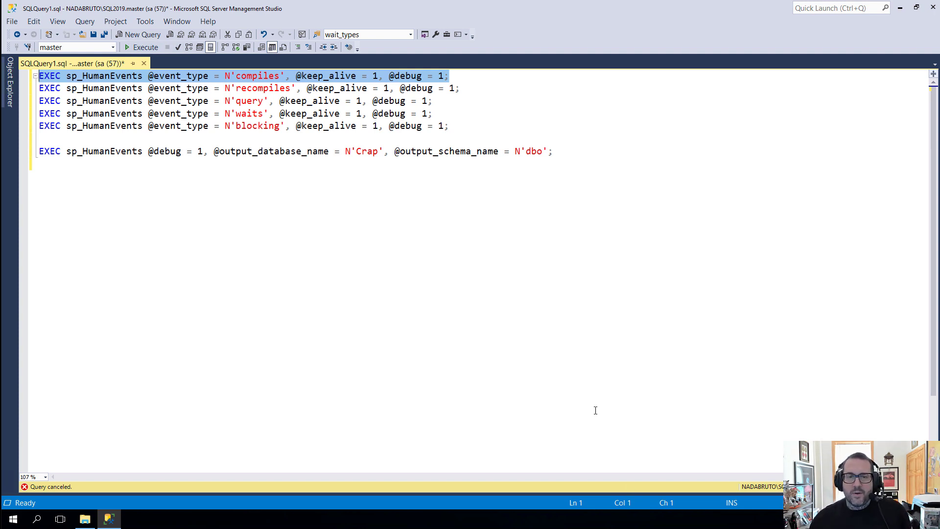
mouse_move(563, 241)
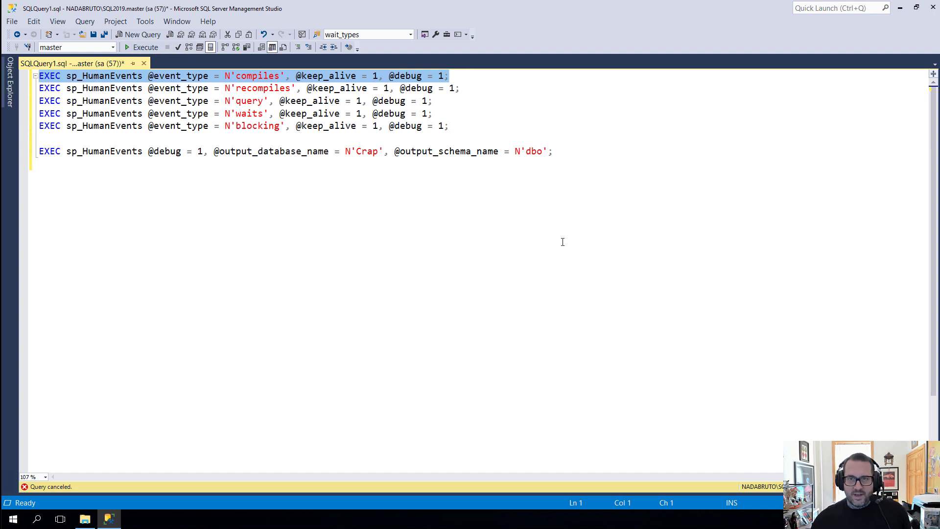